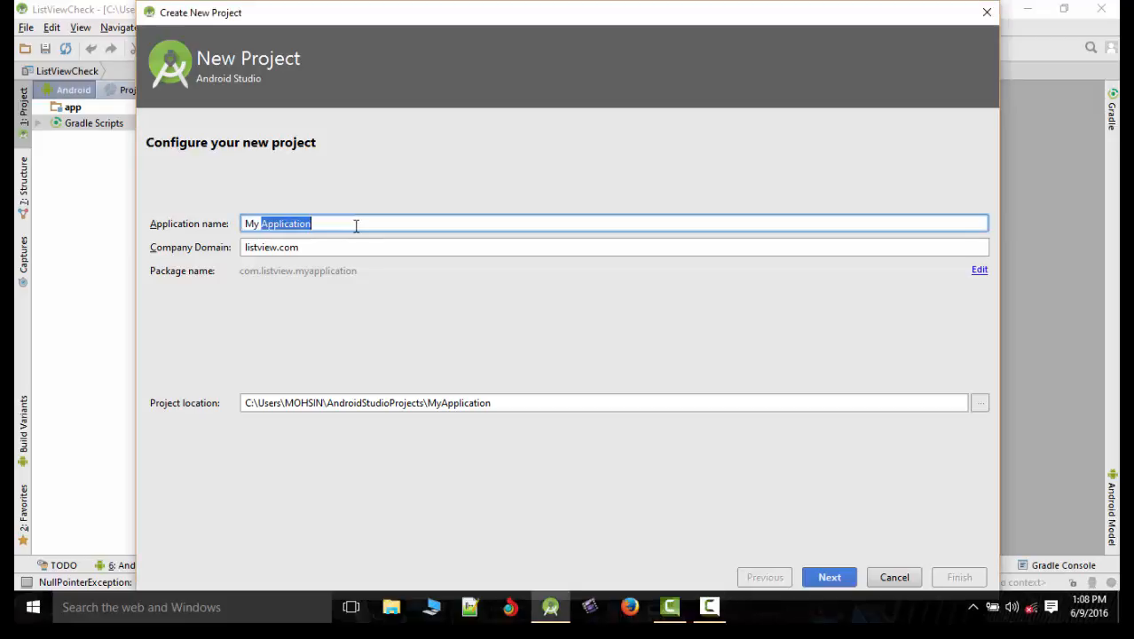
Create the 'ListView Tutorial' project using the Empty Activity template
text(ListView Tutorial)
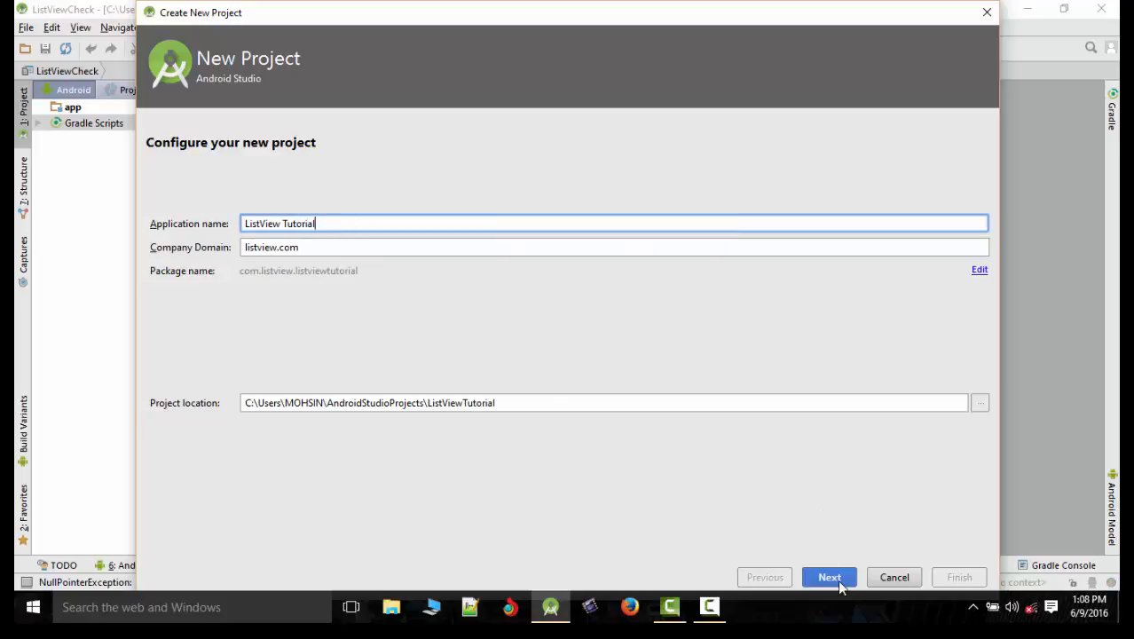
click(829, 577)
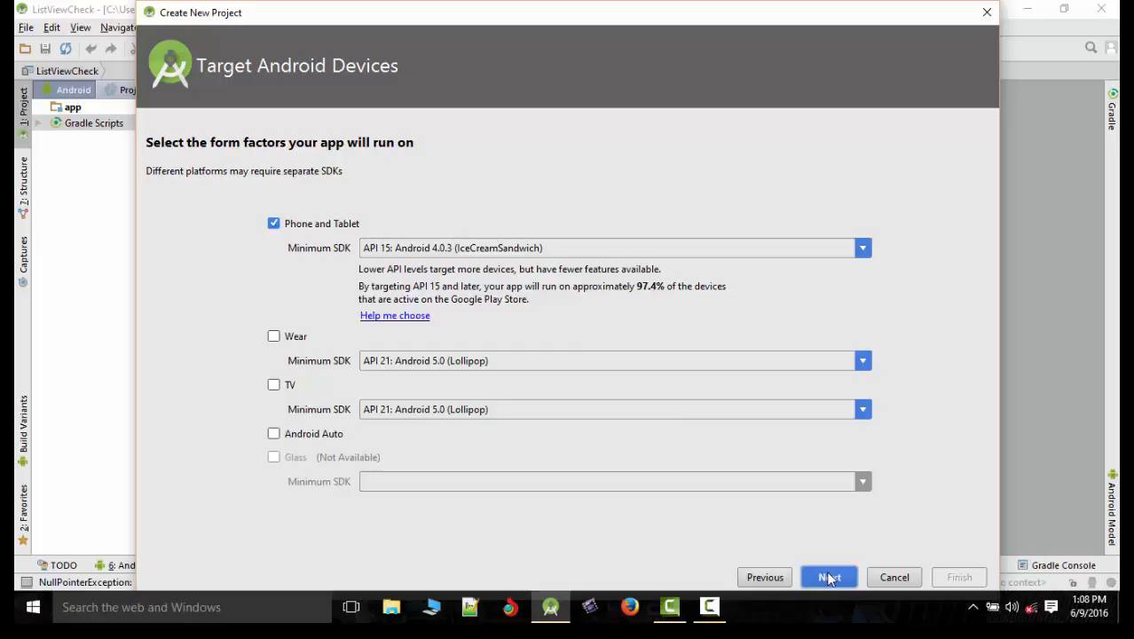
click(829, 577)
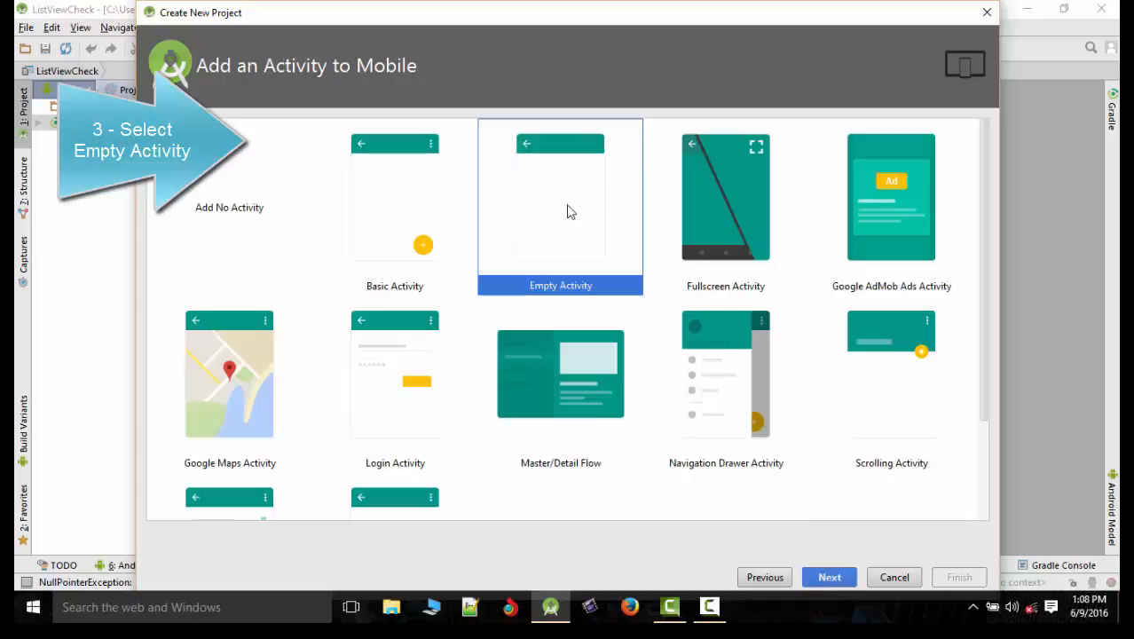
click(829, 576)
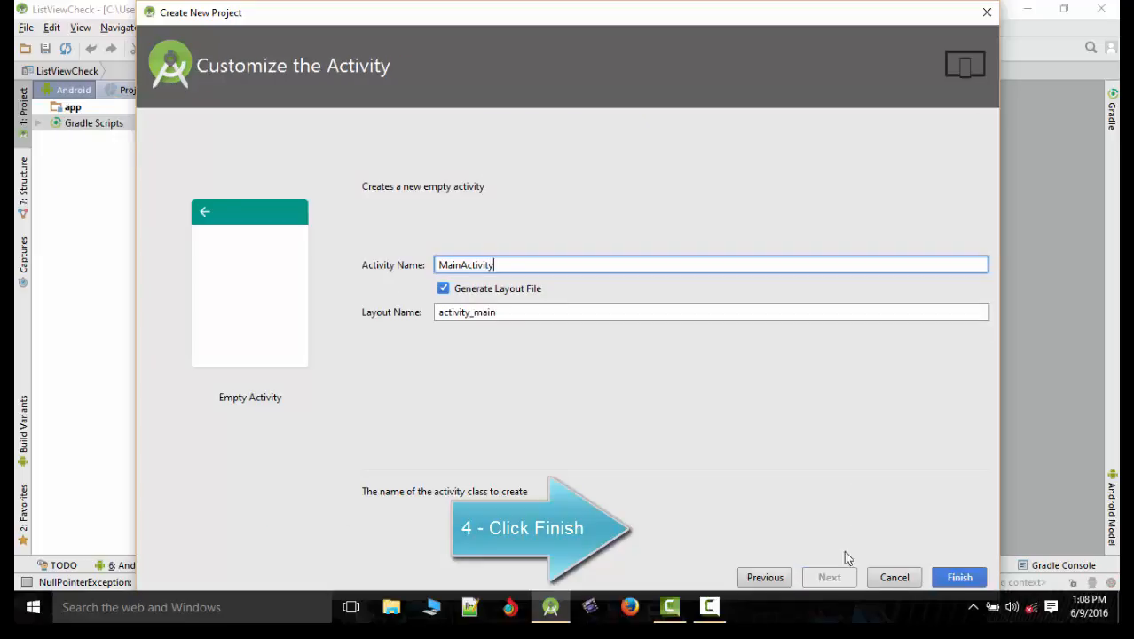
click(959, 576)
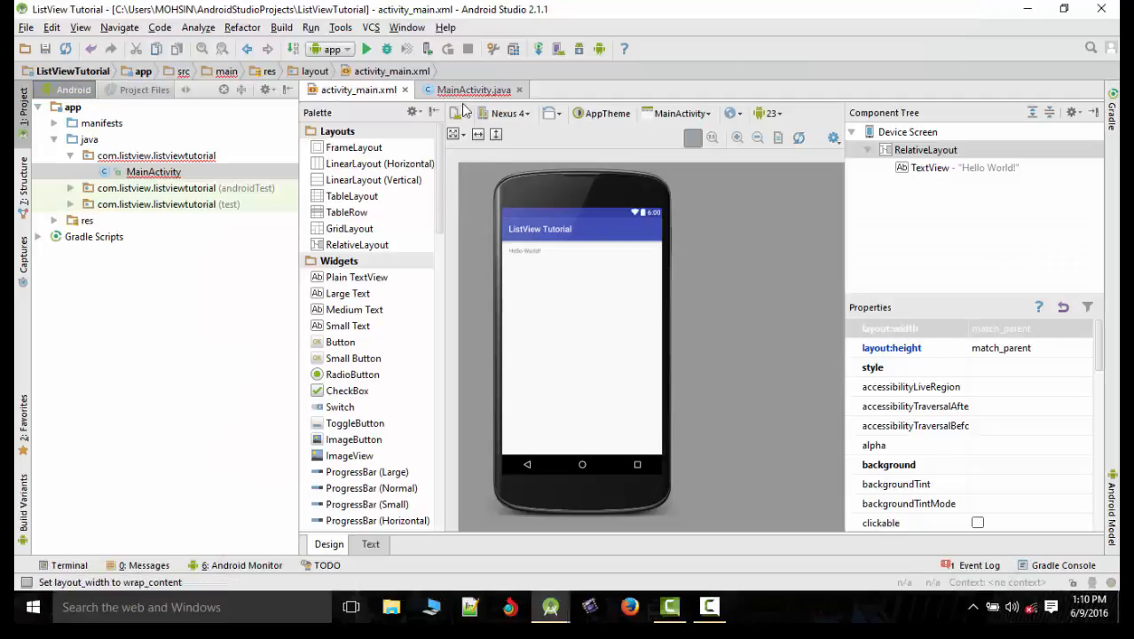
Replace the Hello World text with a text field and an 'Add Data' button
click(523, 251)
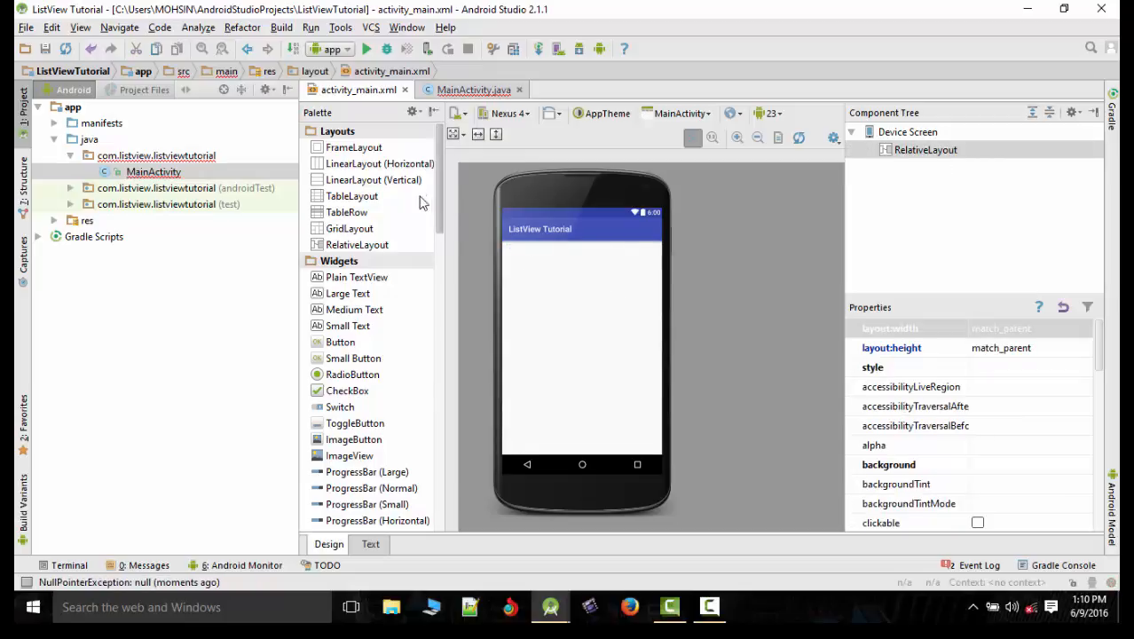
scroll(down, 3)
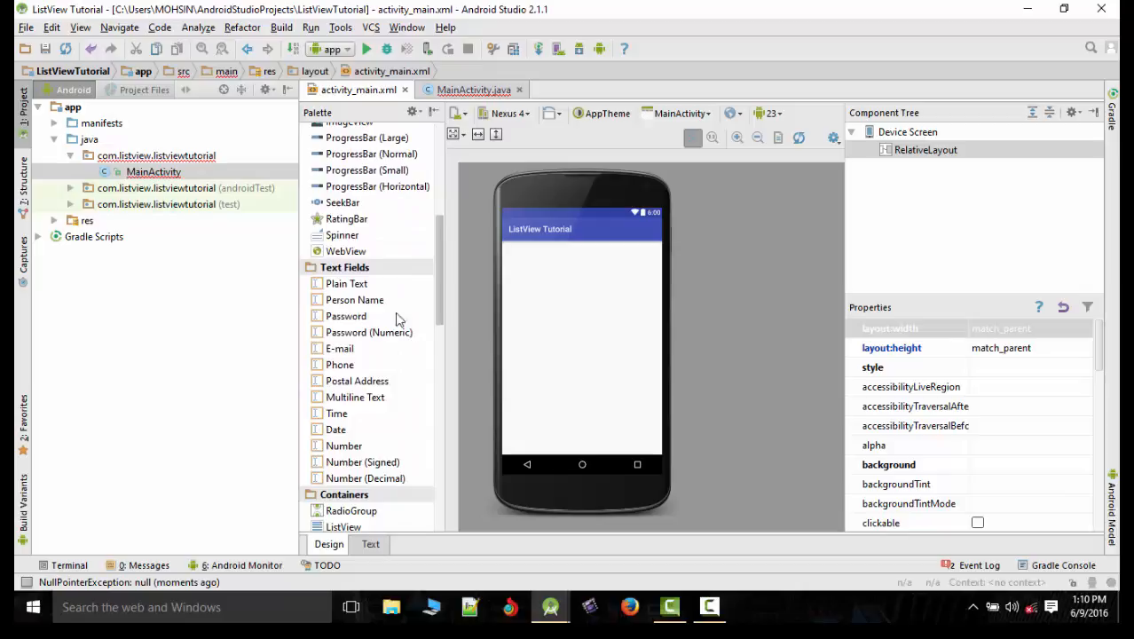
mouse_move(333, 291)
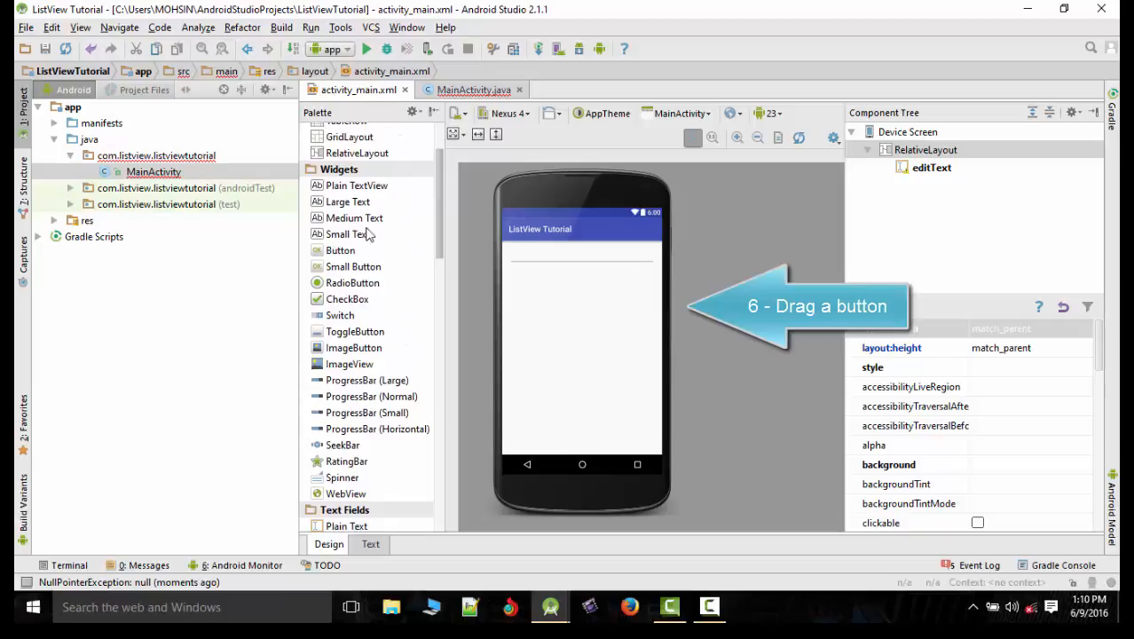
drag(340, 250, 581, 299)
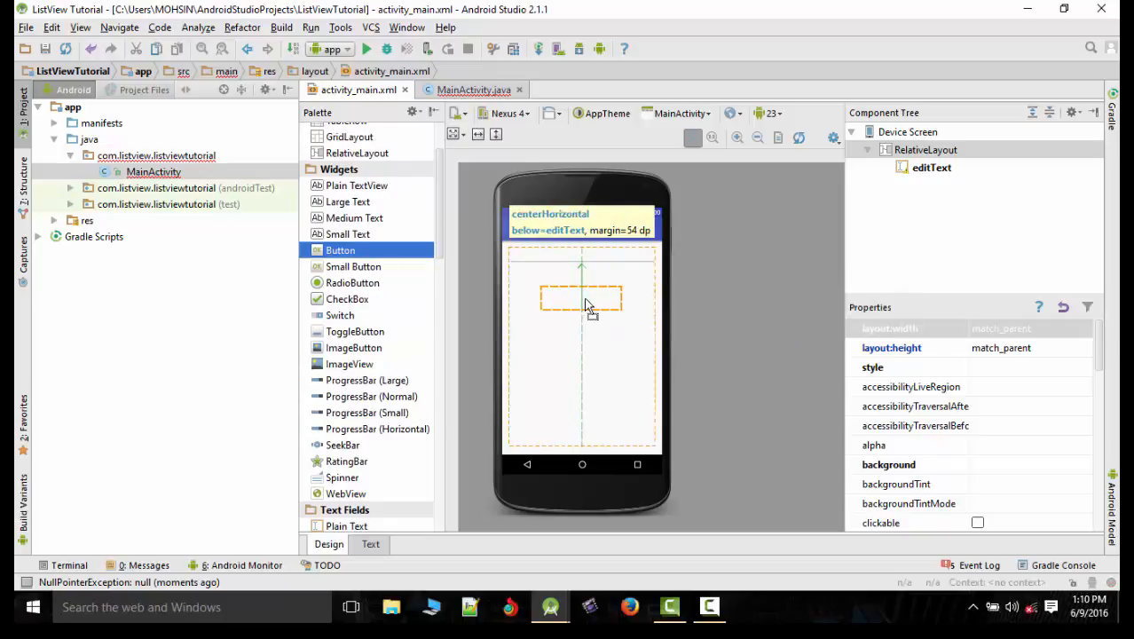
drag(340, 250, 581, 273)
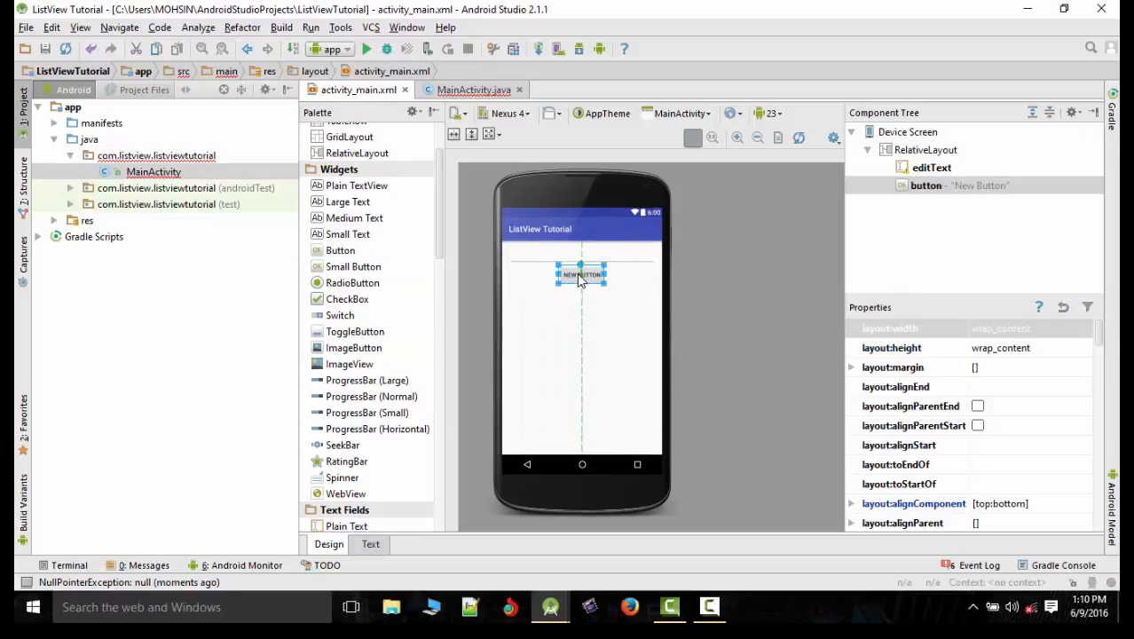
text(Add Data)
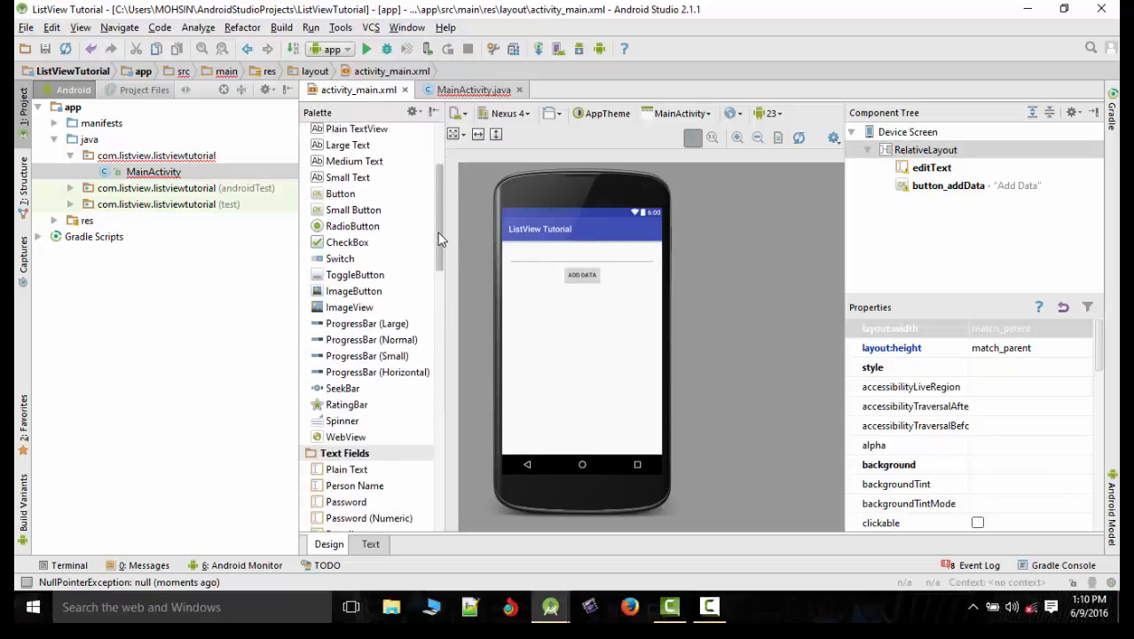
Add a ListView below the Add Data button and switch to MainActivity.java
scroll(down, 3)
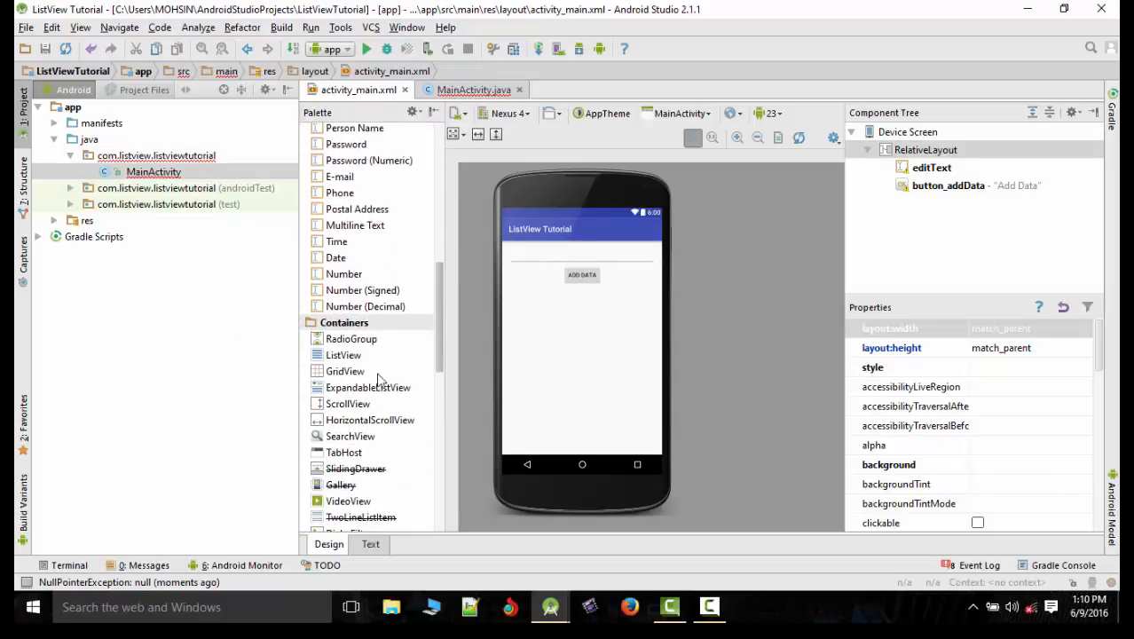
drag(342, 355, 582, 350)
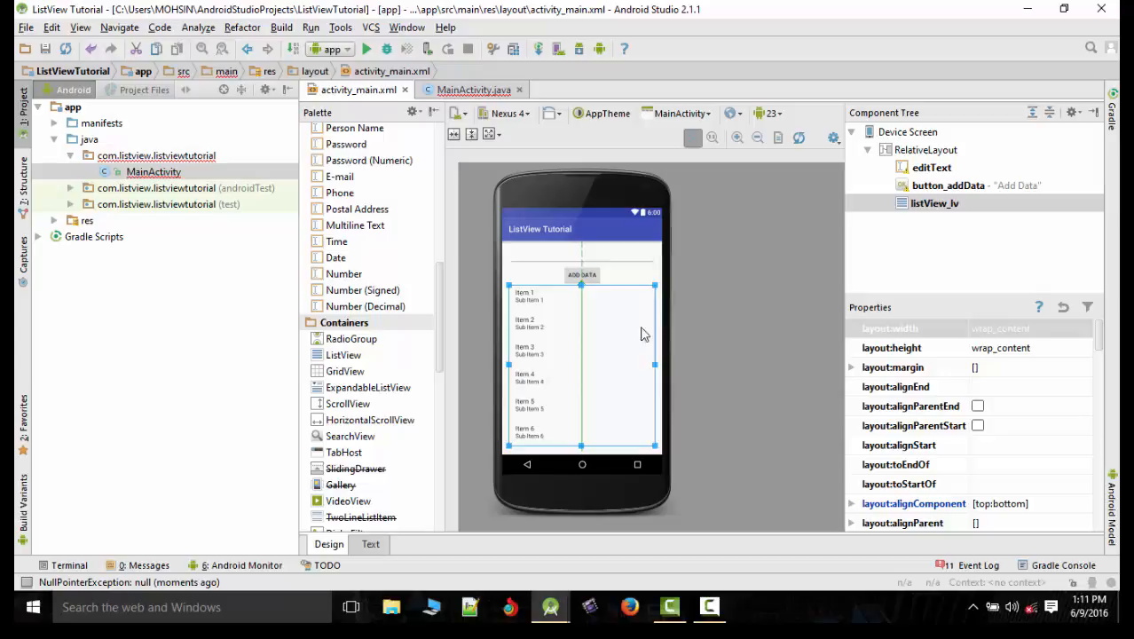
click(473, 89)
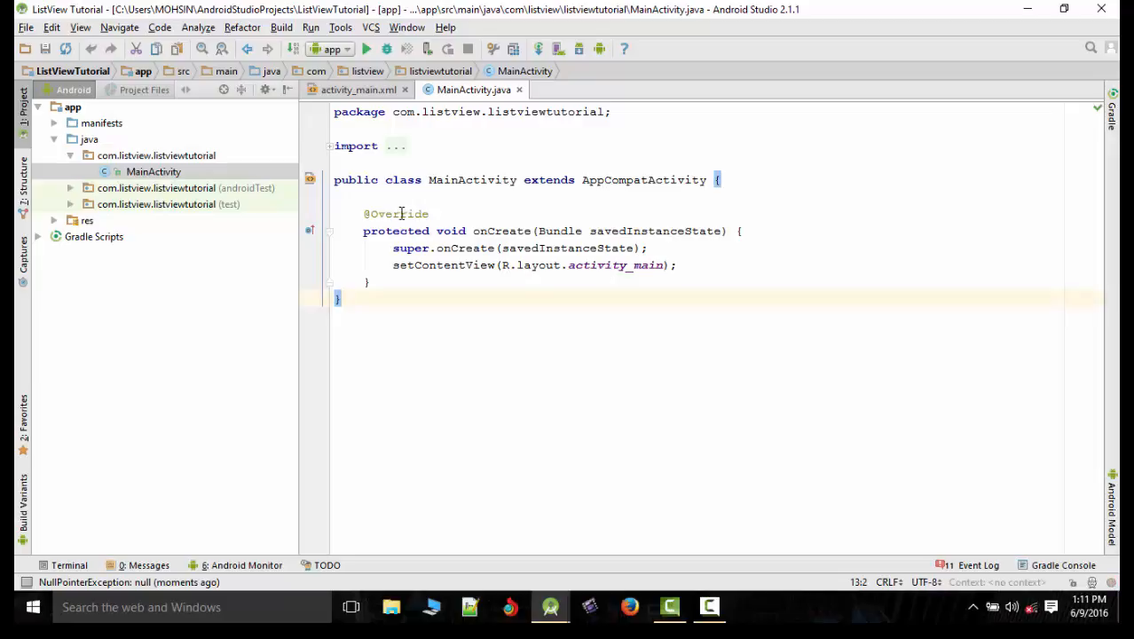
mouse_move(513, 208)
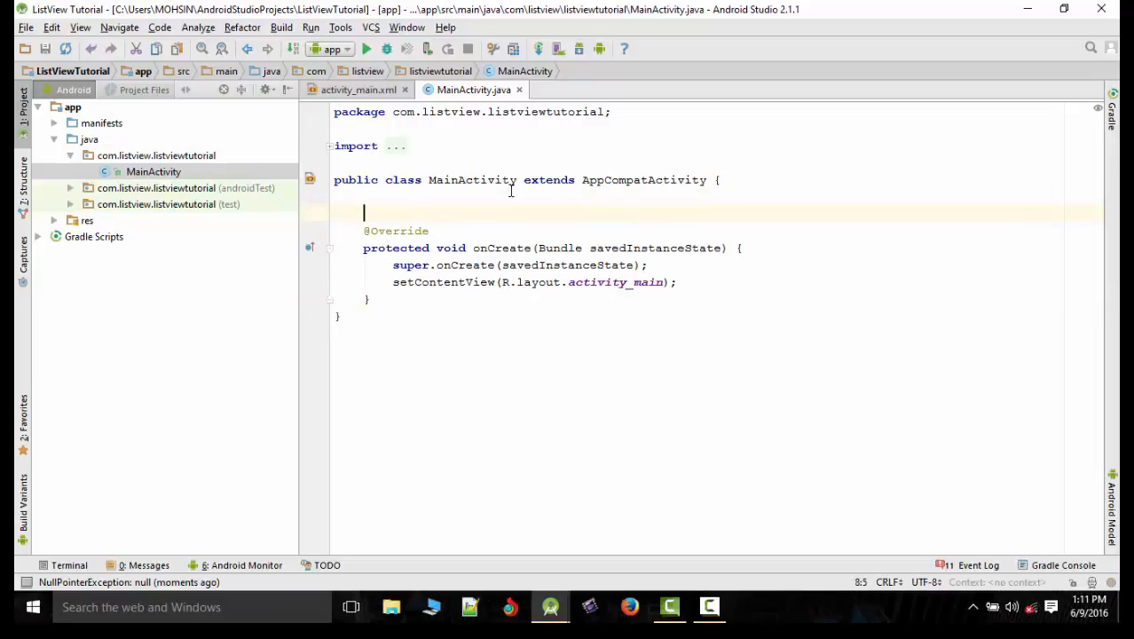
Declare the fields EditText et; Button bt; ListView lv; above onCreate
text(Edit)
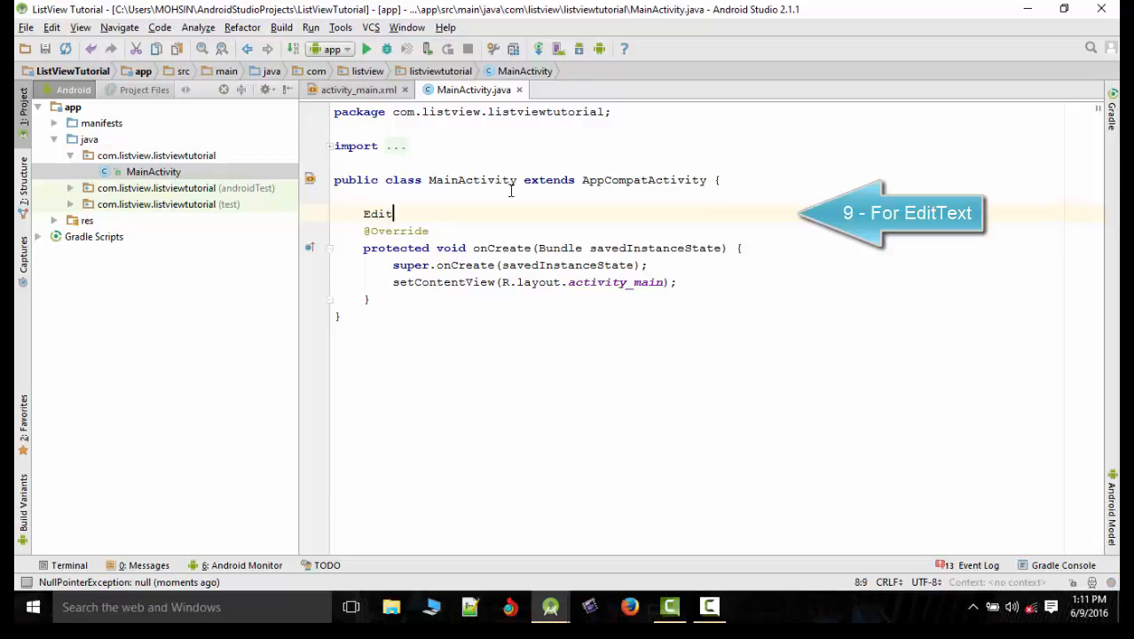
text(Text et;)
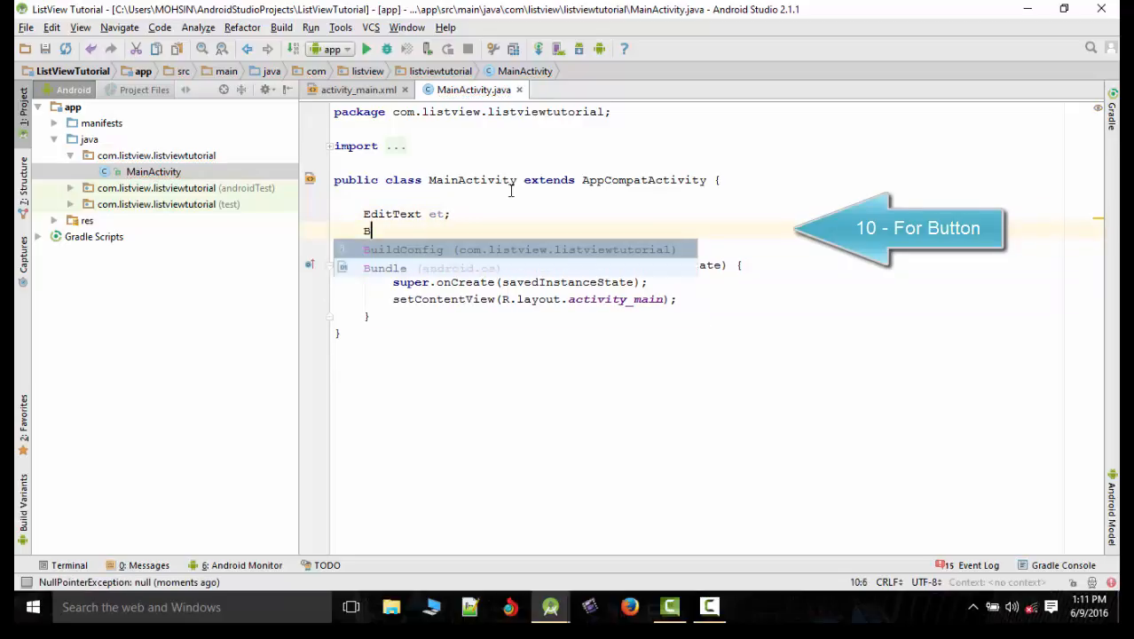
text(Button bt;)
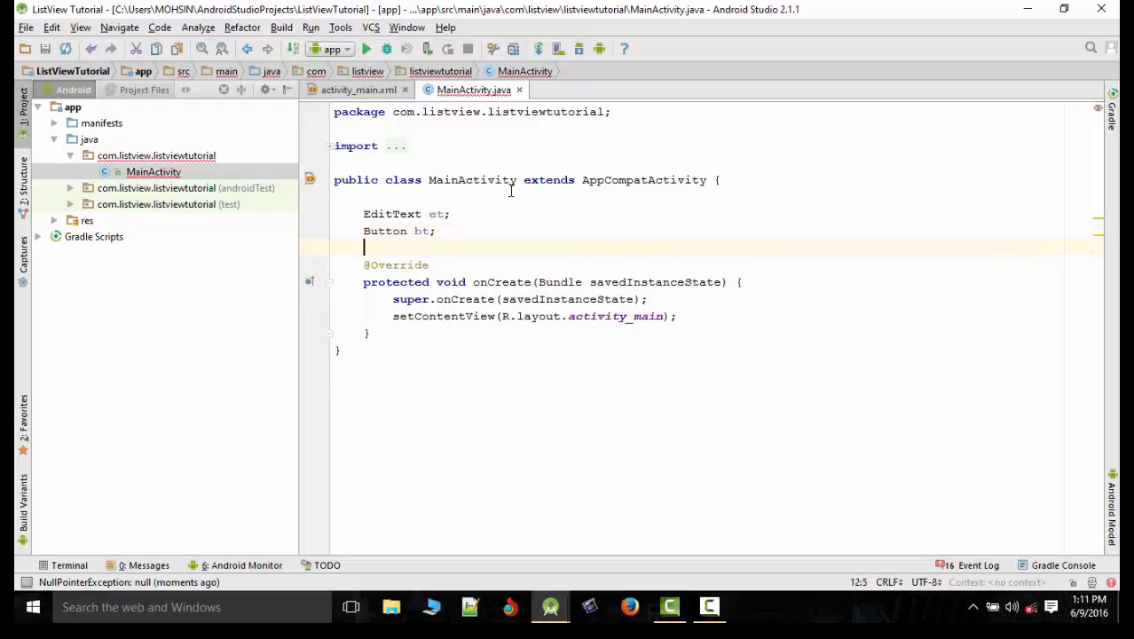
text(ListView lv;)
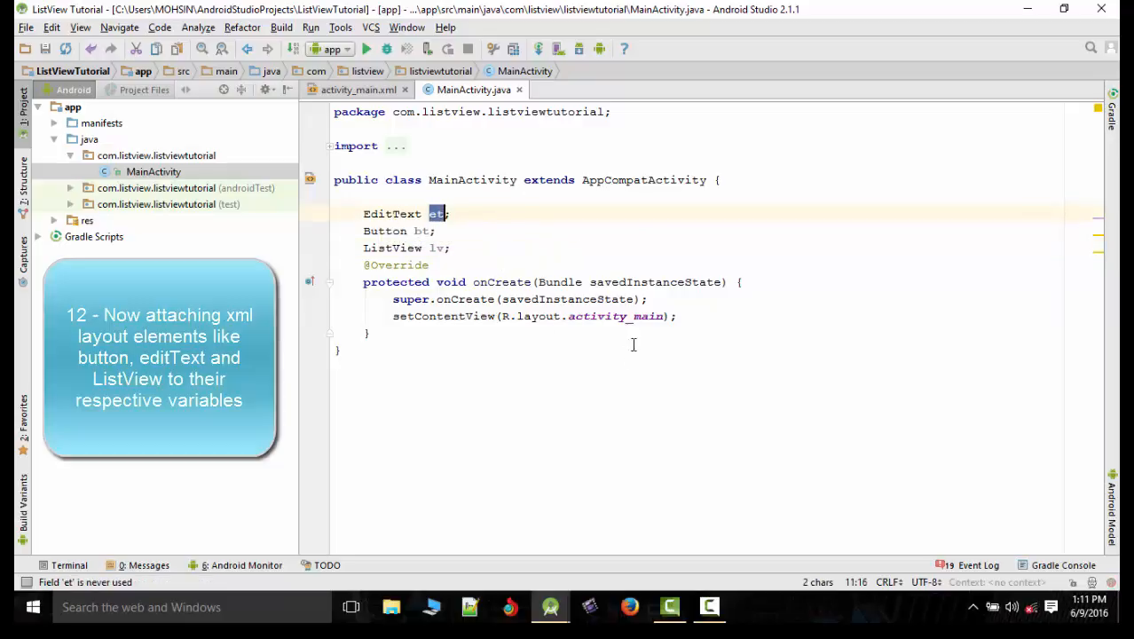
Assign et, bt, lv via findViewById casts to editText, button_addData and listView_lv
text(et =)
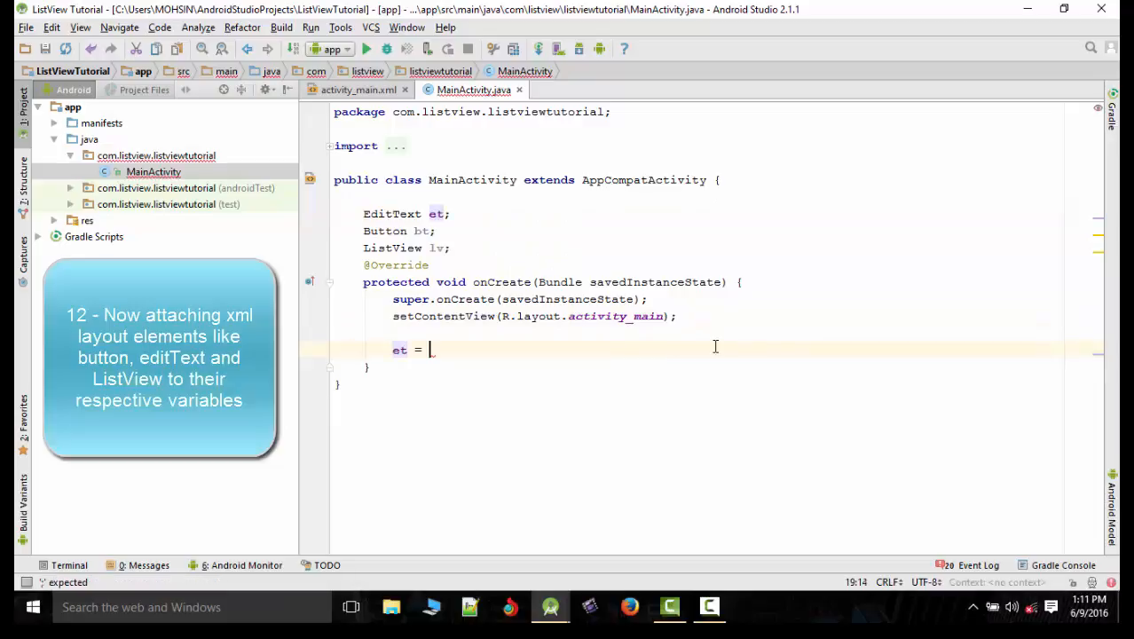
text((EditText))
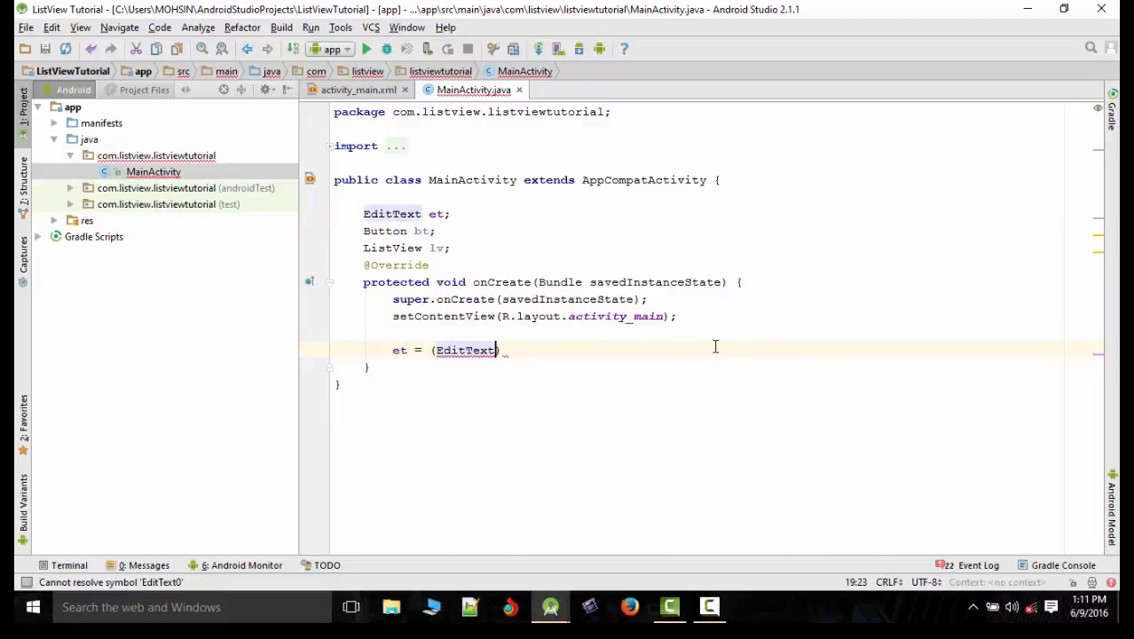
text(findViewById(R.)
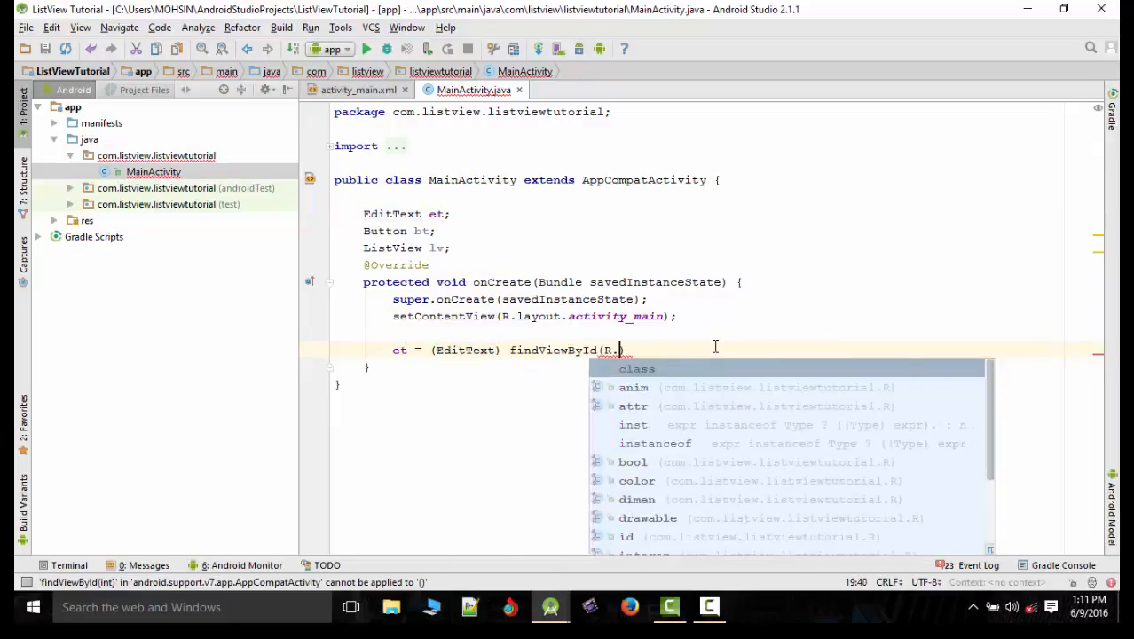
text(id.editText);)
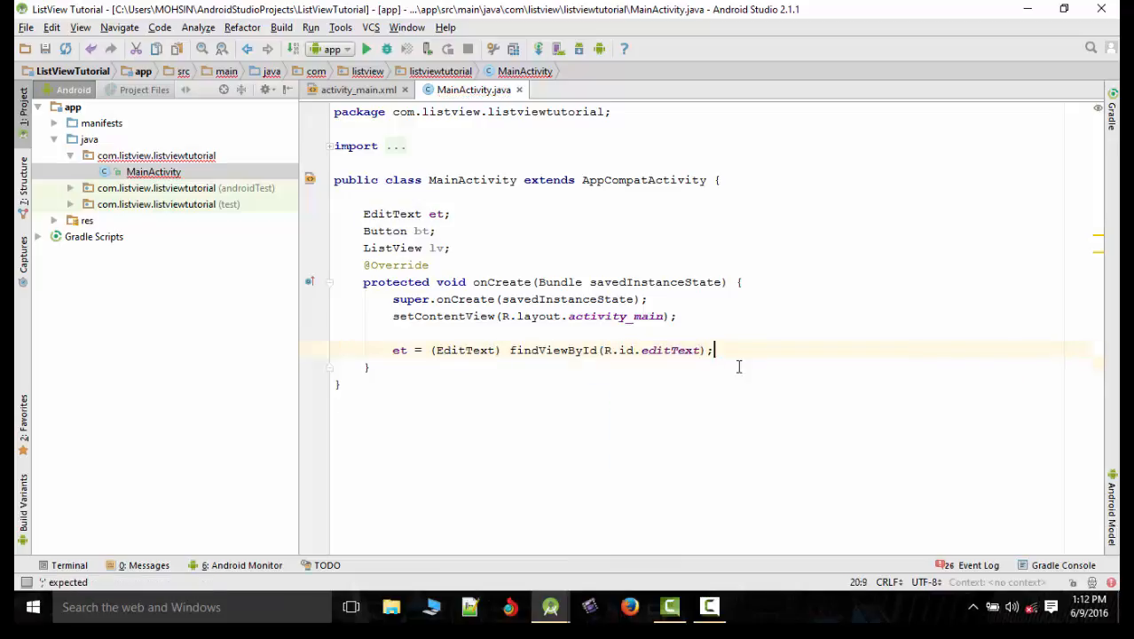
text(bt = (Button) findViewById()
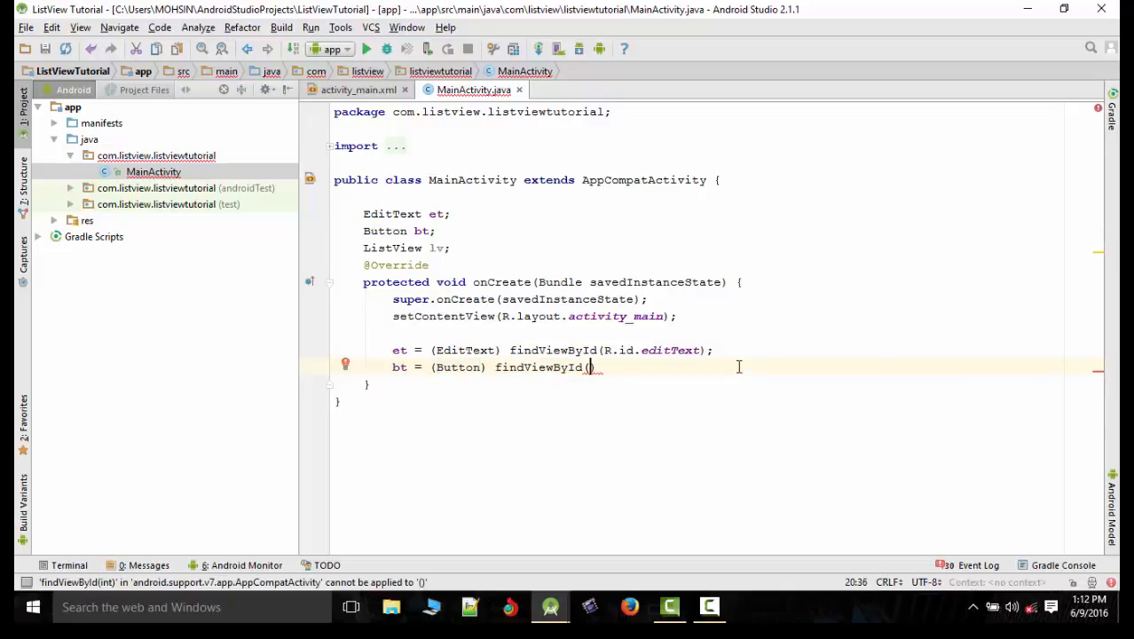
text(R.id.button_addData)
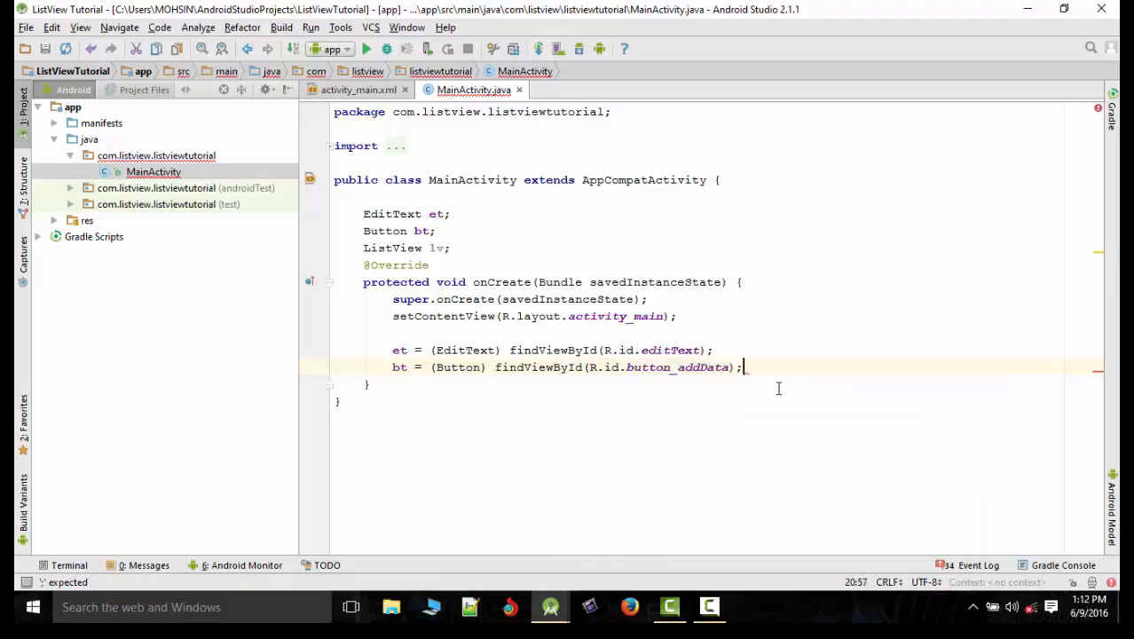
text(lv =)
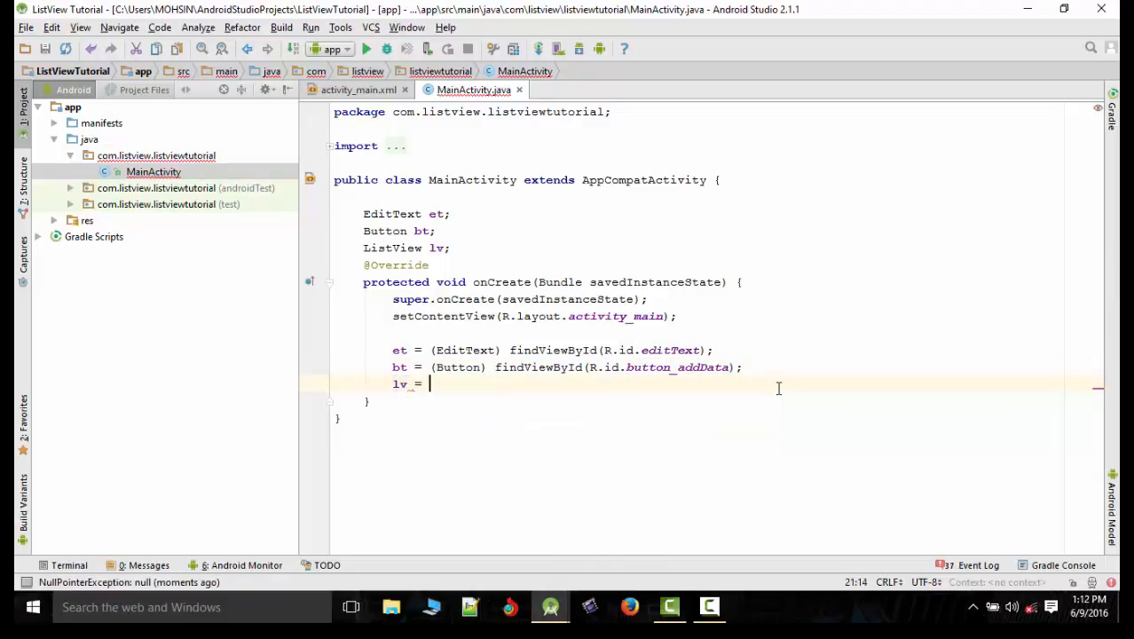
text((ListView) findViewById())
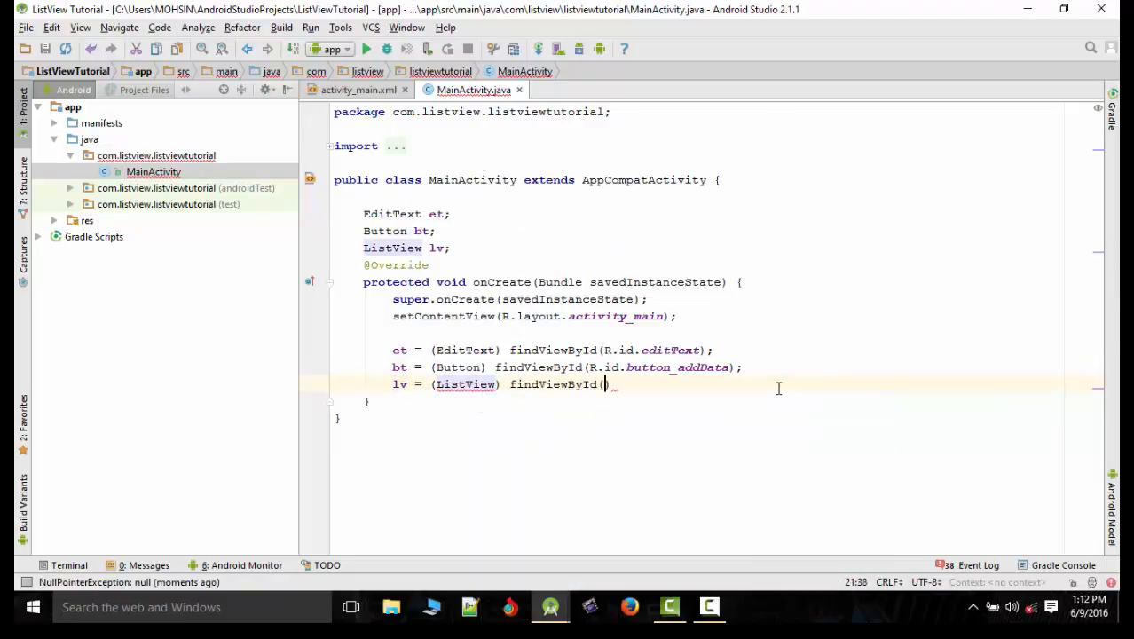
text(R.id.listView_lv)
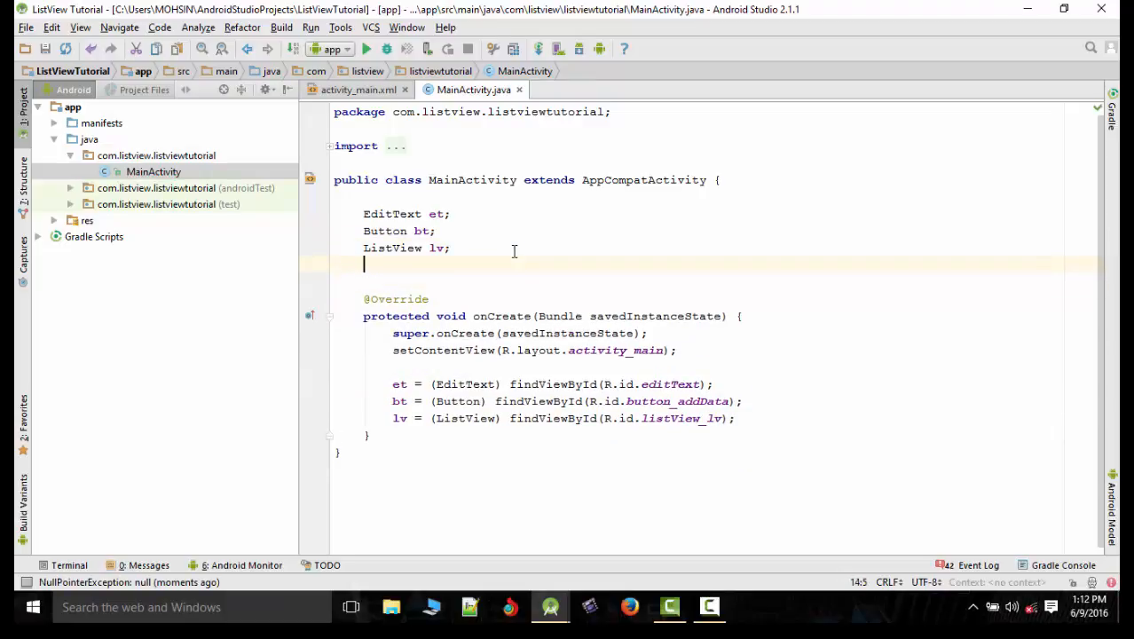
Declare fields ArrayList<String> arrayList; and ArrayAdapter<String> adapter; using autocomplete
text(array)
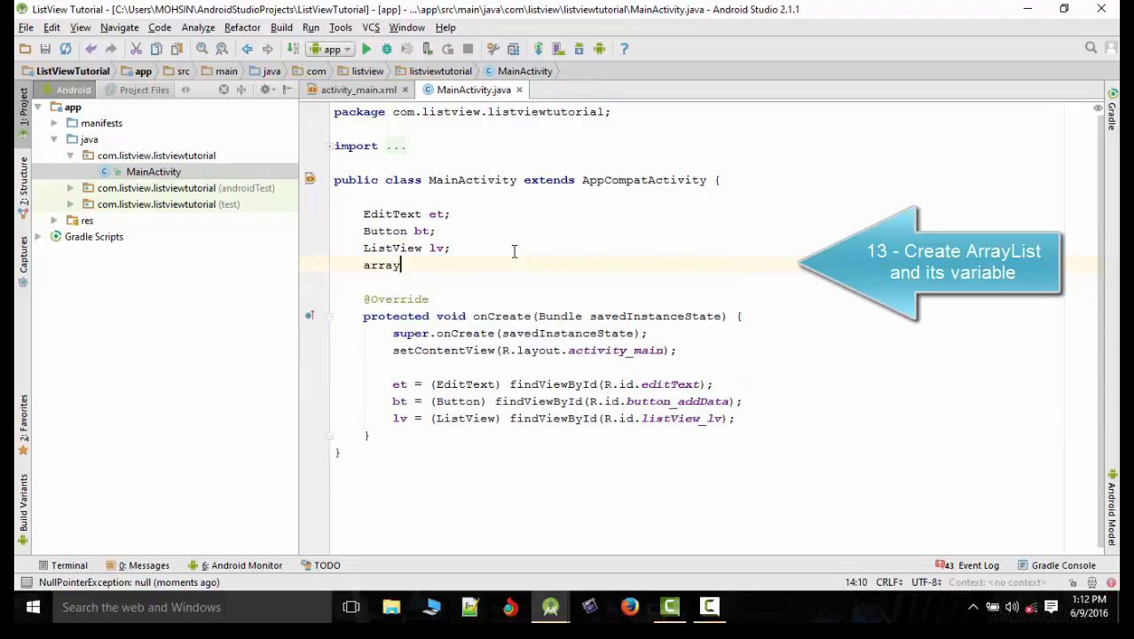
text(Arr)
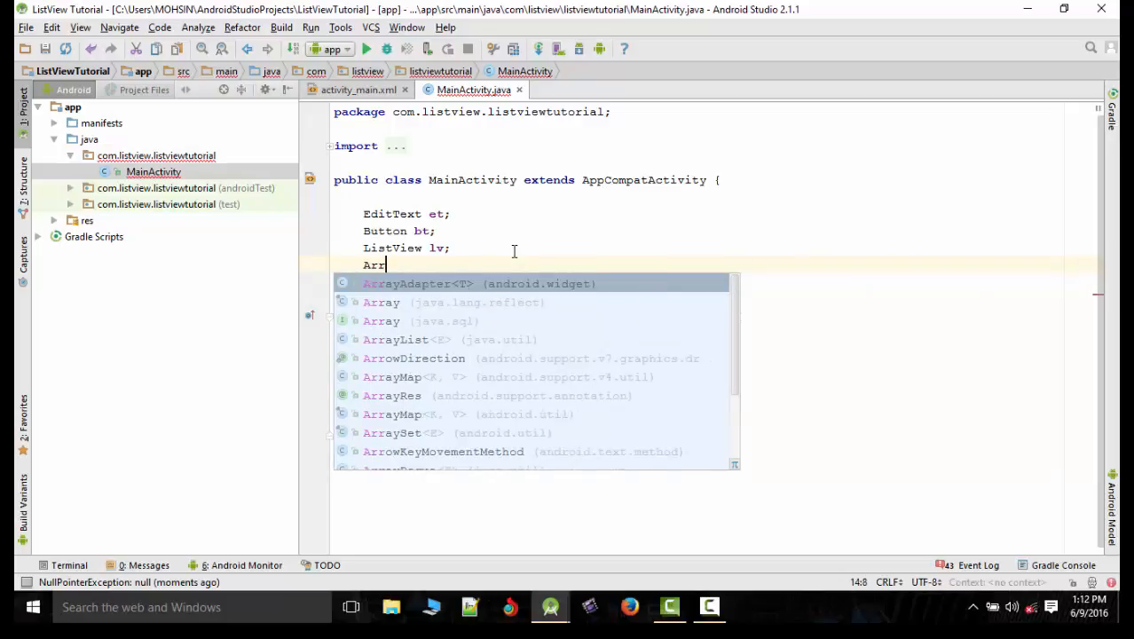
text(ayList)
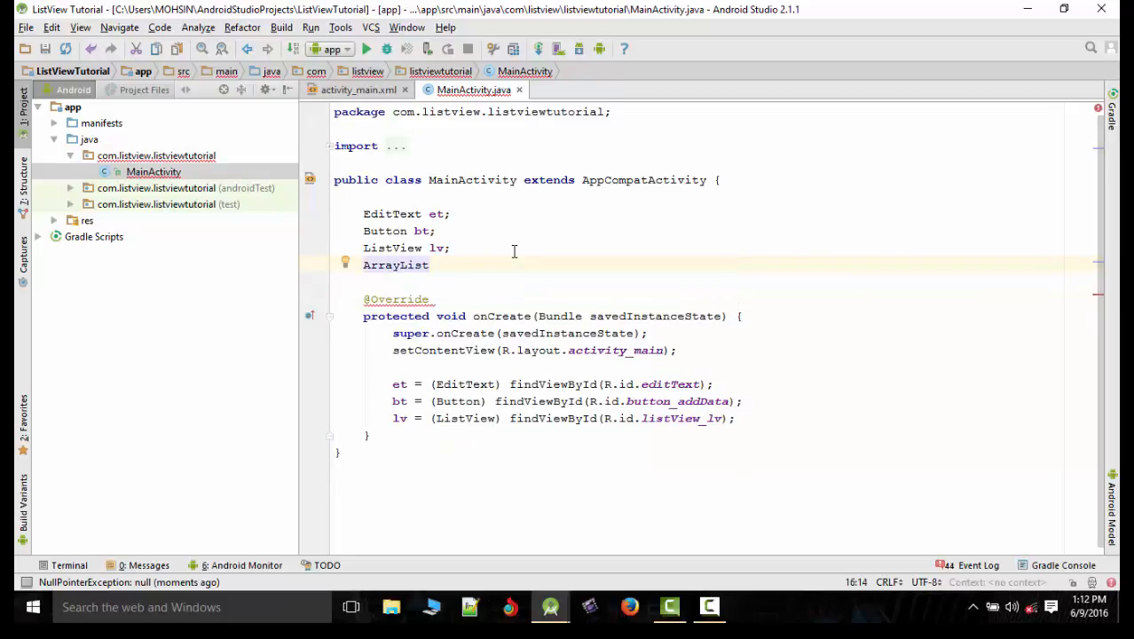
text(<S>)
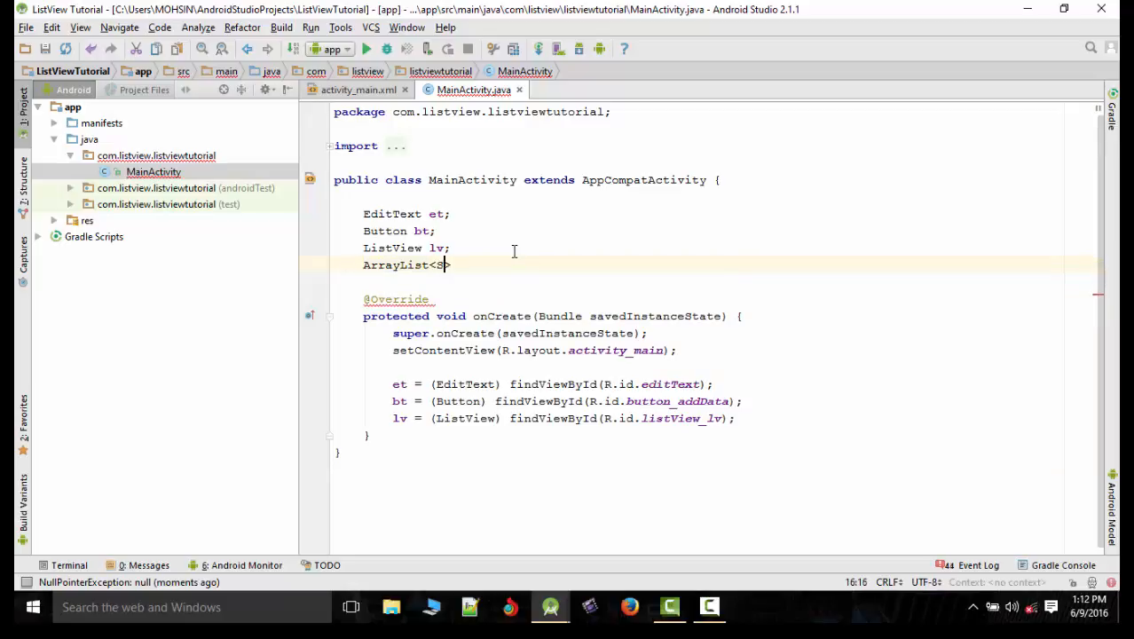
text(tring)
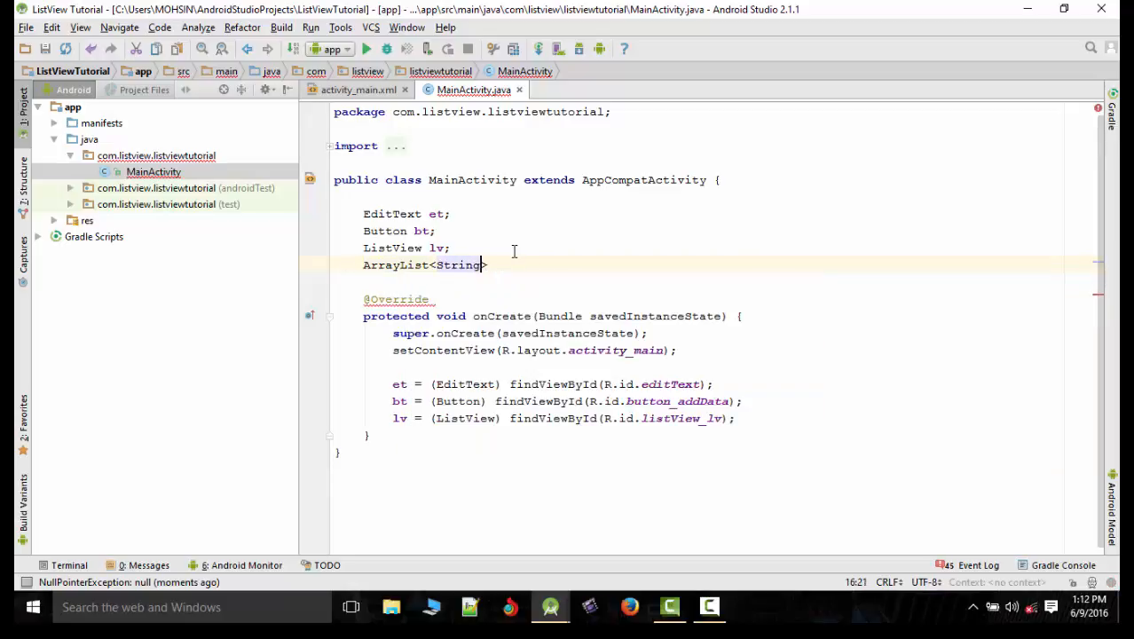
text(arrayList;)
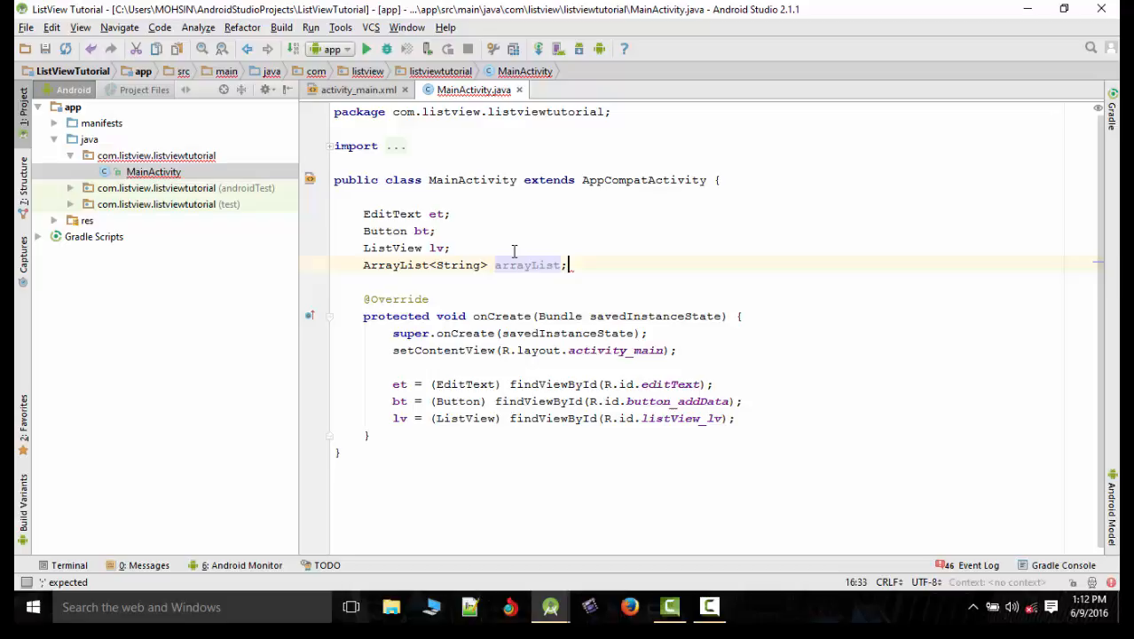
text(ArrayAdapter)
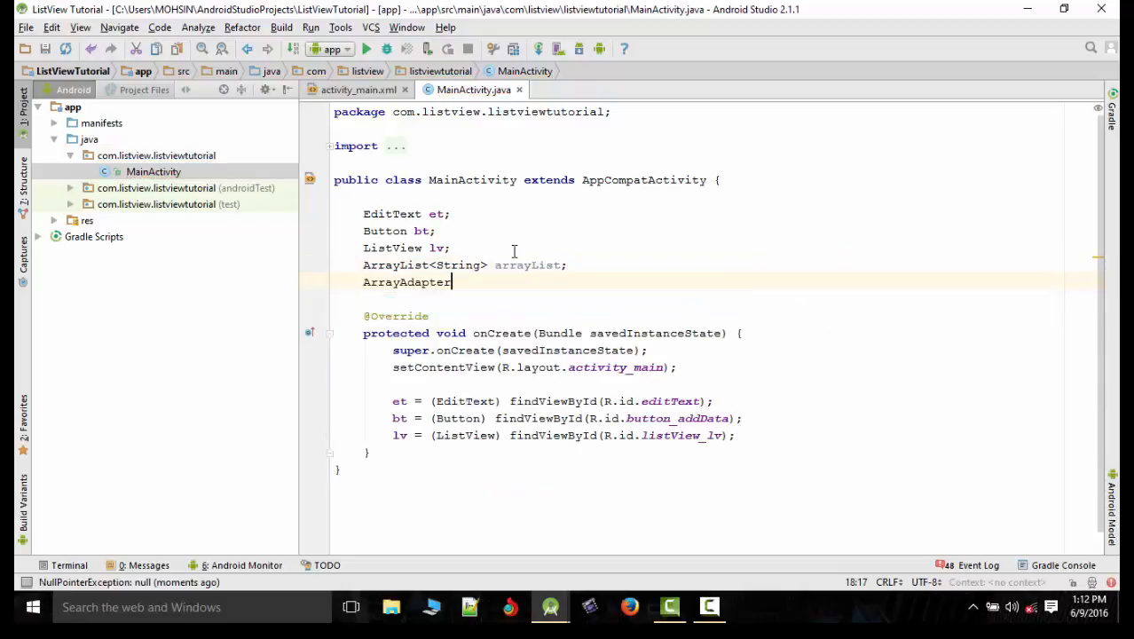
text(<String> adapter;)
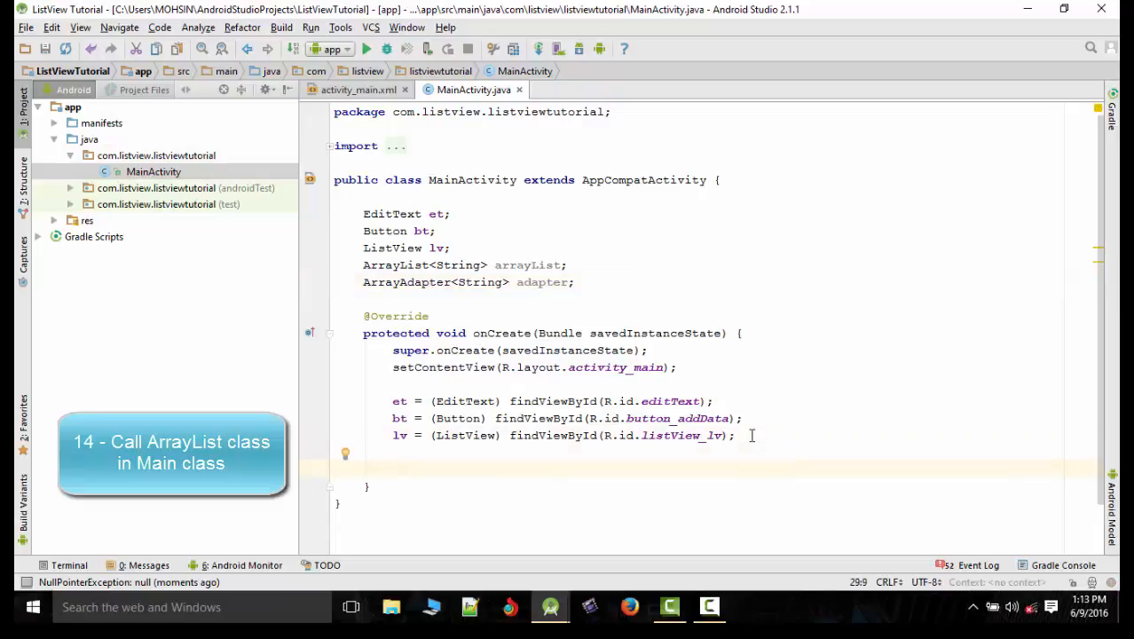
Initialize arrayList = new ArrayList<String>() in onCreate
text(arrayList)
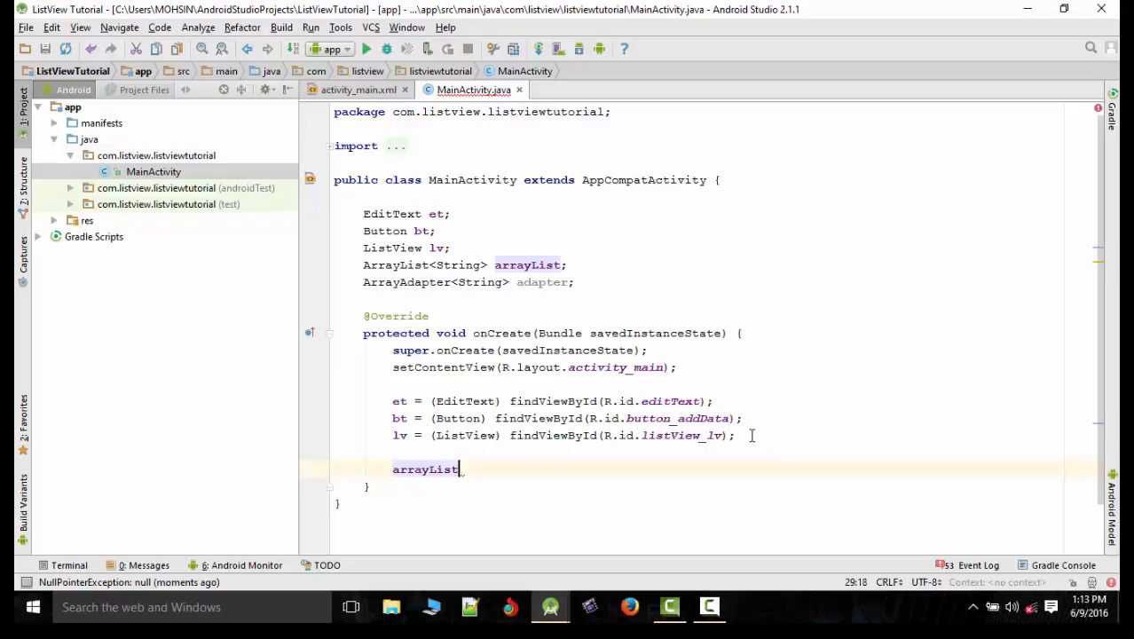
text(= new ArrayList<>()
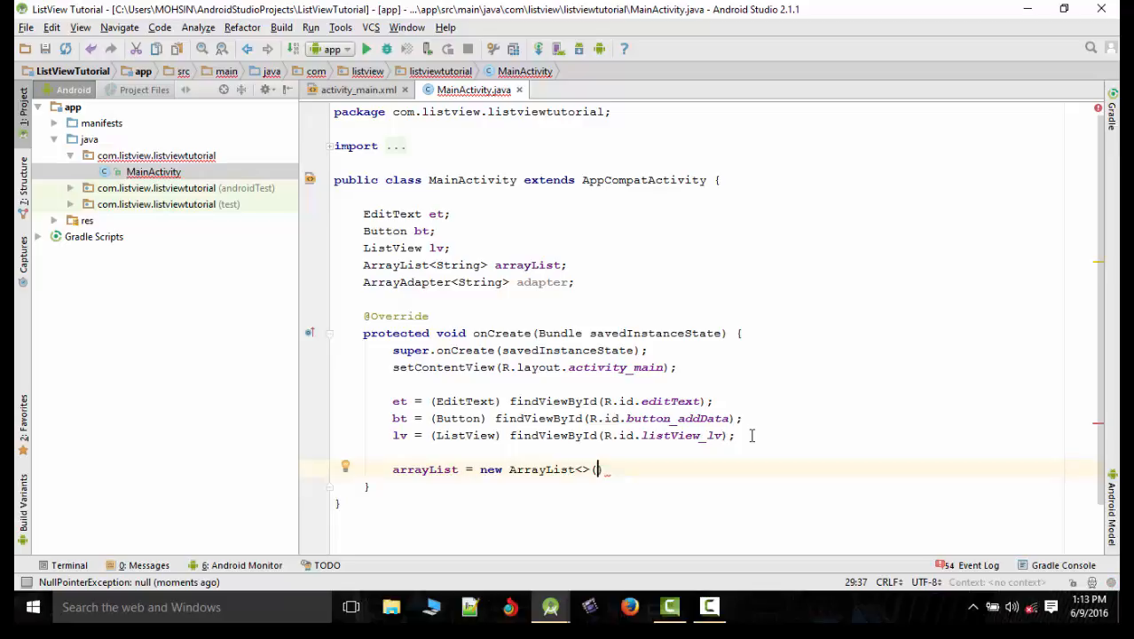
text(String)
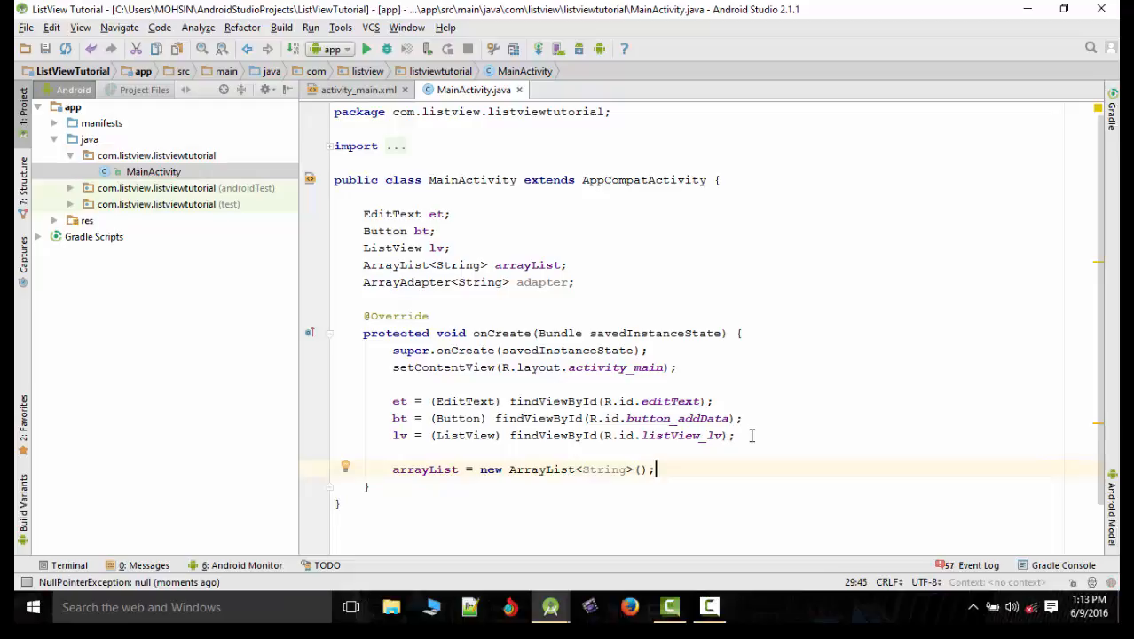
Create adapter as ArrayAdapter<String>(MainActivity.this, simple_list_item_1, arrayList)
text(ad)
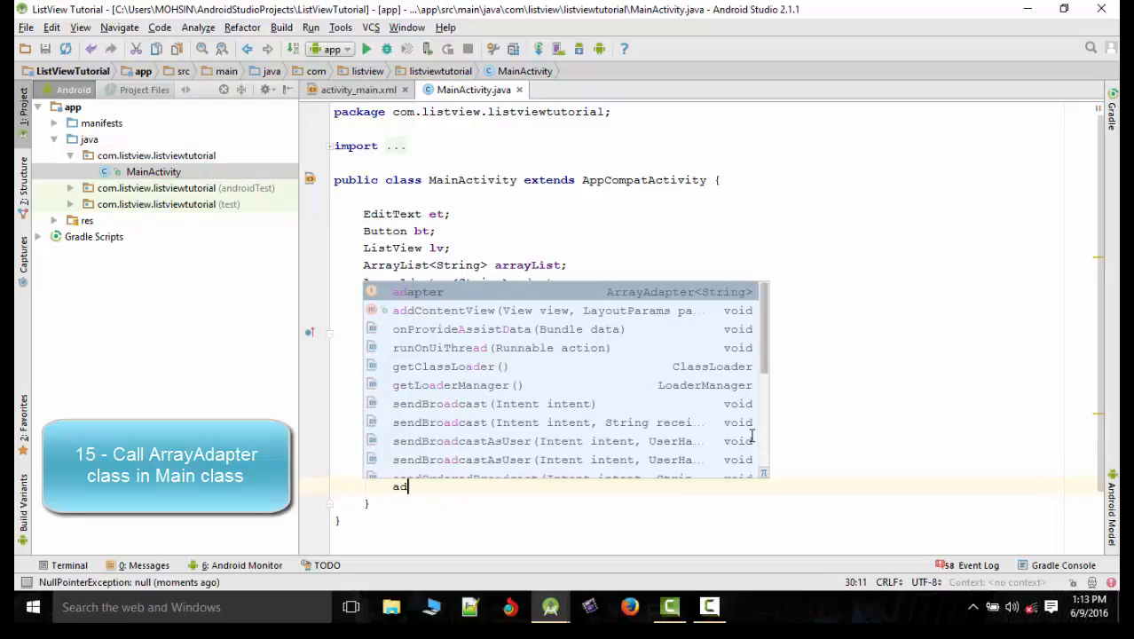
text(adapter = new ArrayAdapter<String>(MainActivity.this)
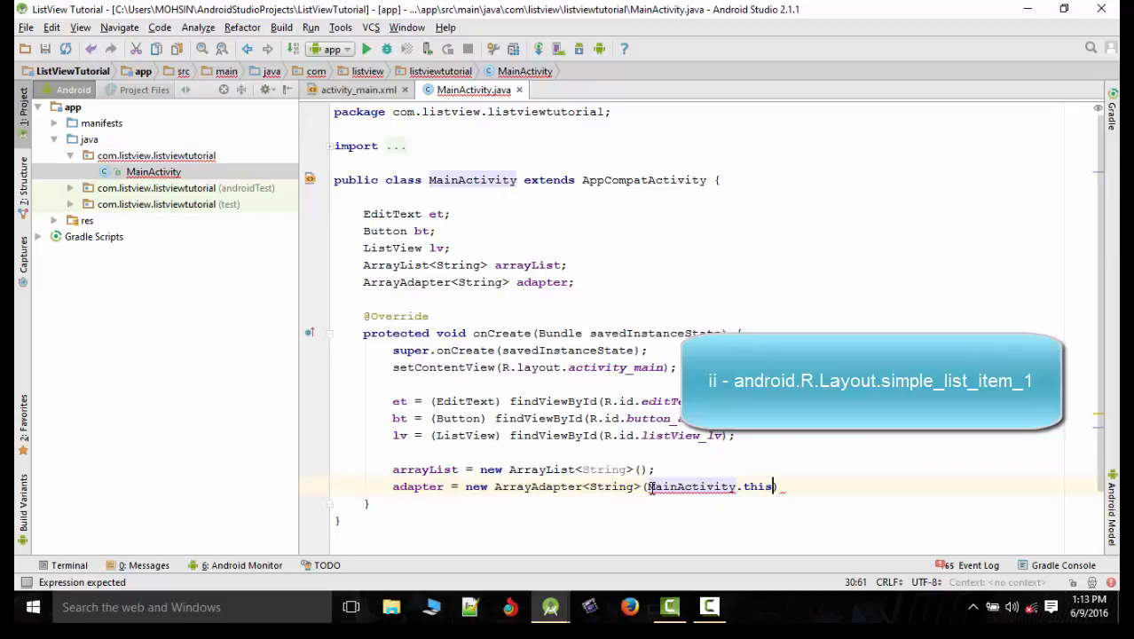
text(,)
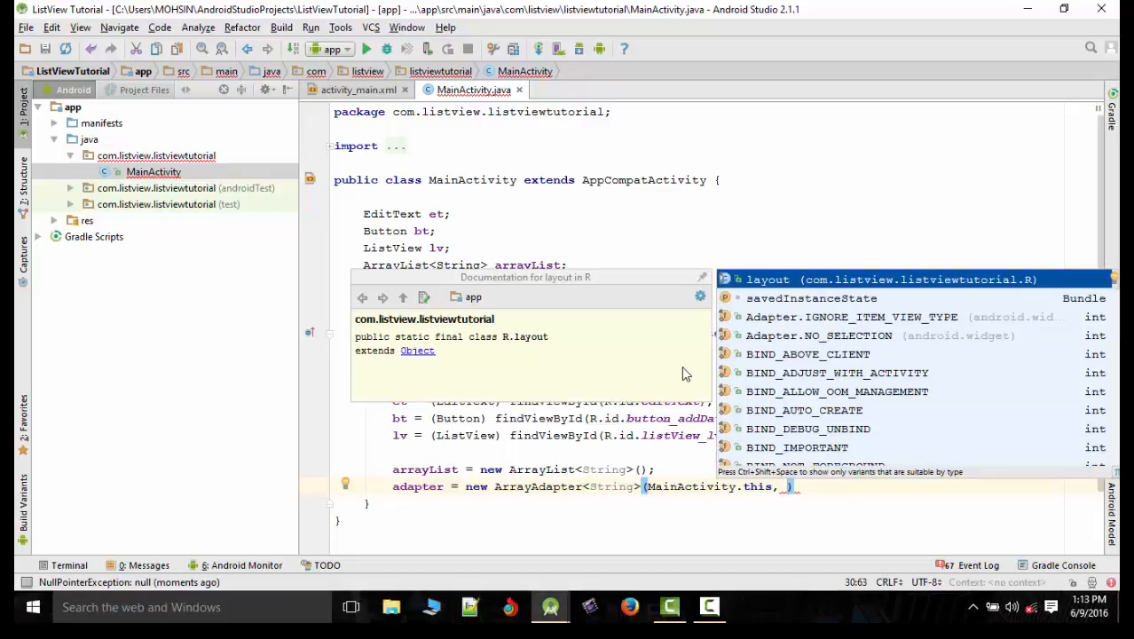
text(android.R)
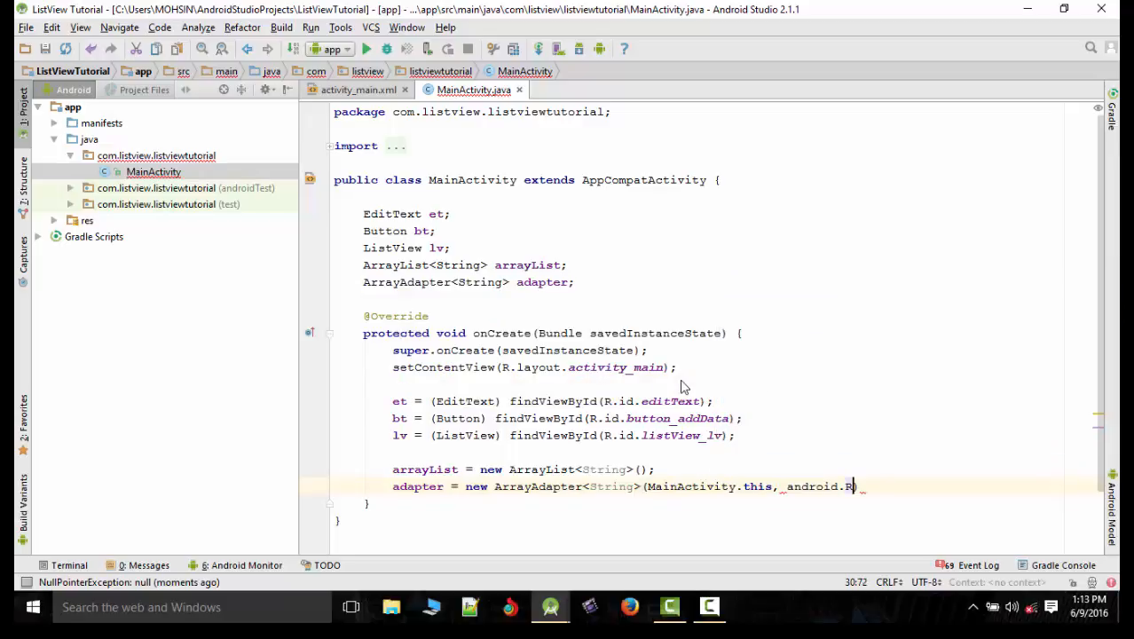
text(layout.simple_list_item_1,)
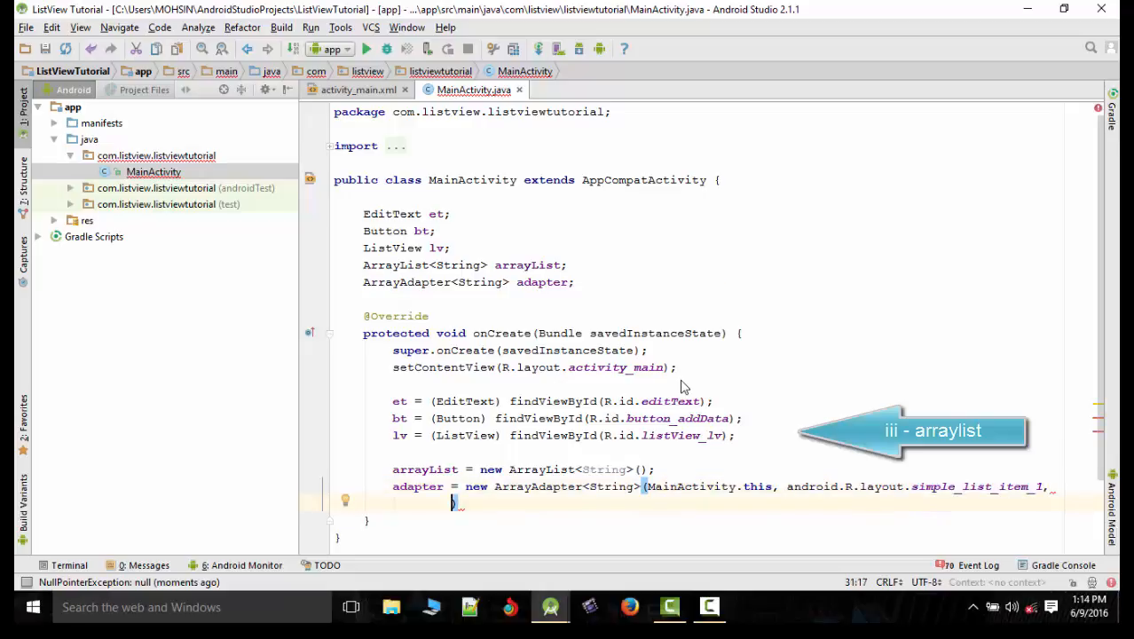
text(arrayList)
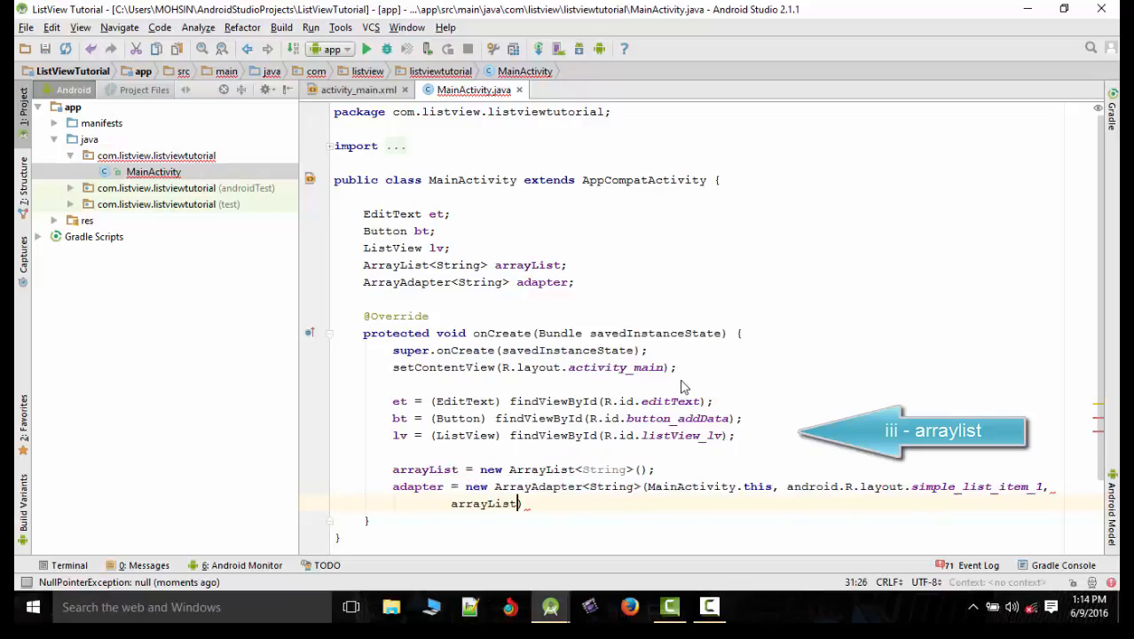
text();)
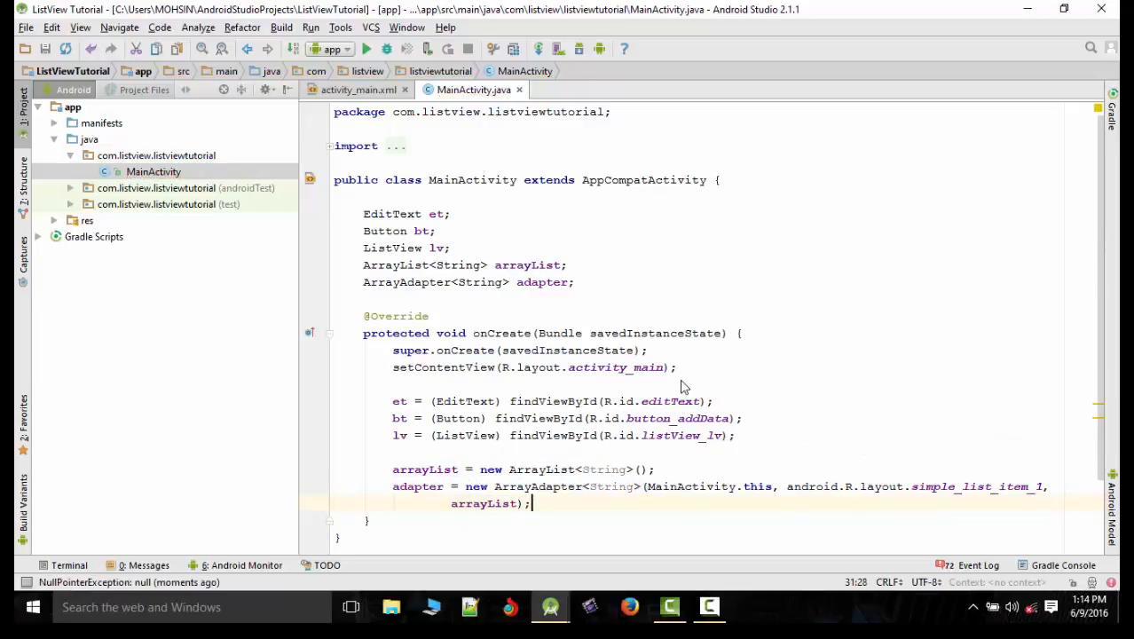
scroll(down, 3)
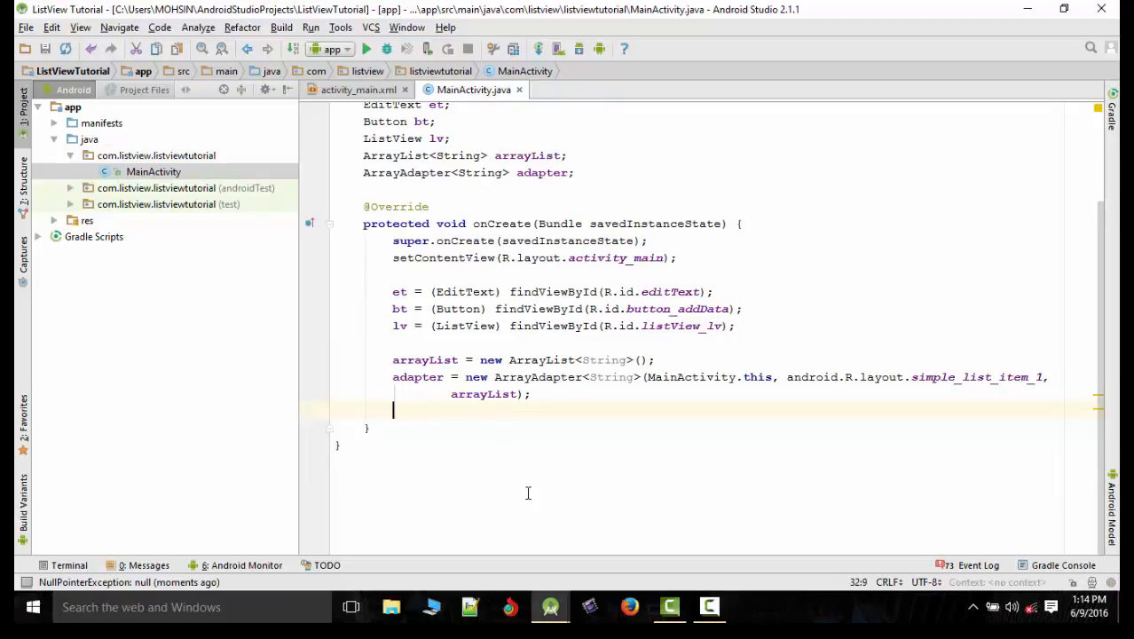
Add lv.setAdapter(adapter); at the end of onCreate
text(arrayList.s)
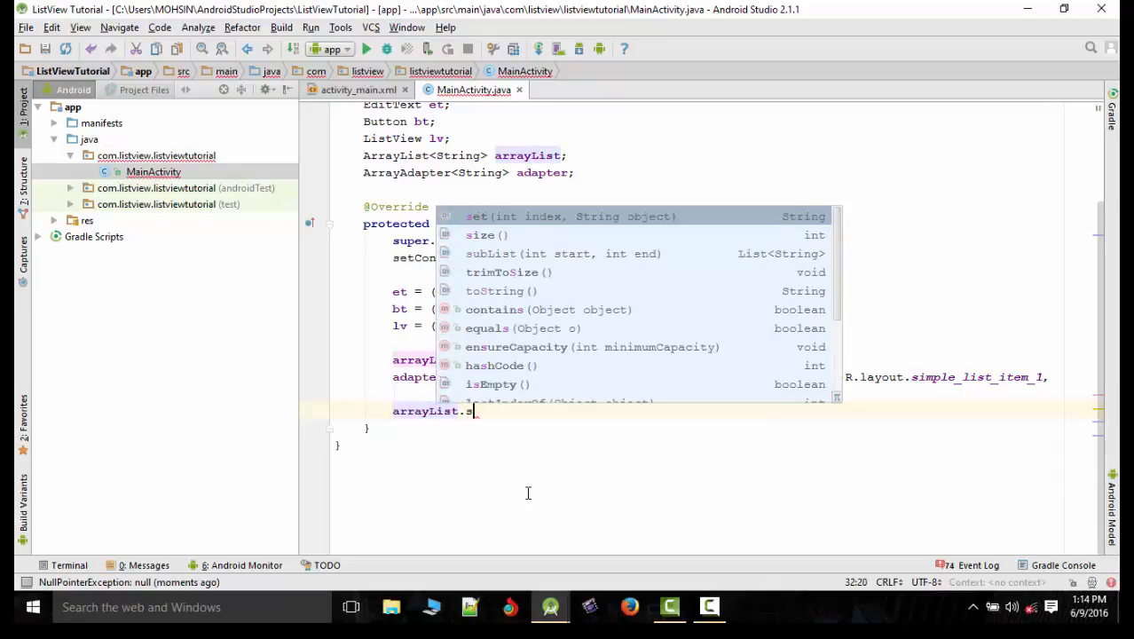
text(etA)
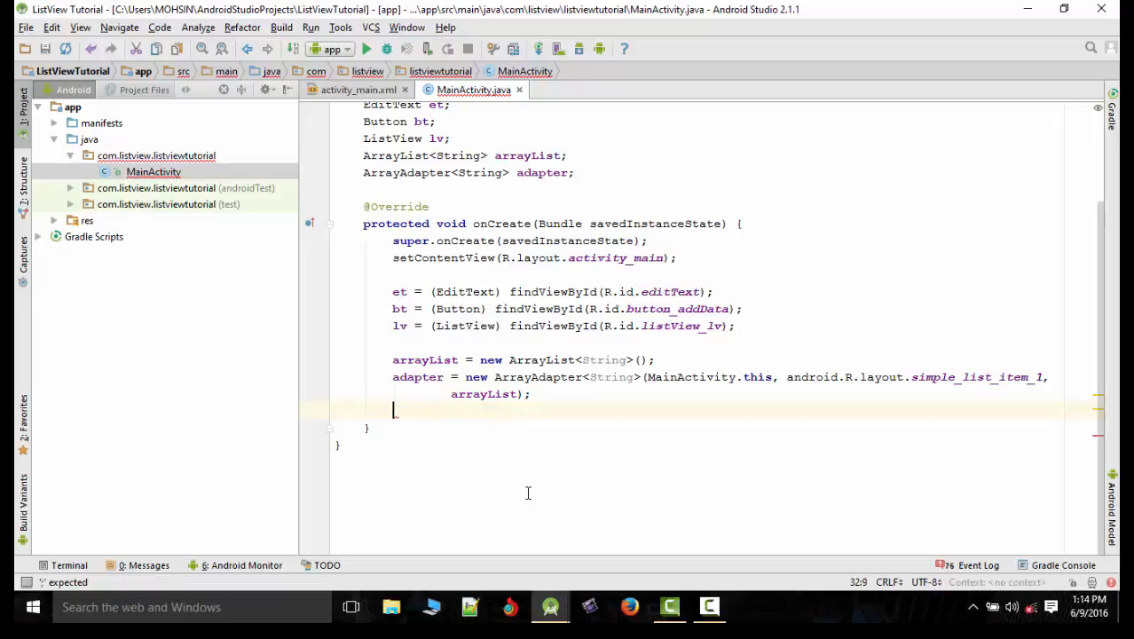
text(lv.setAdapter();)
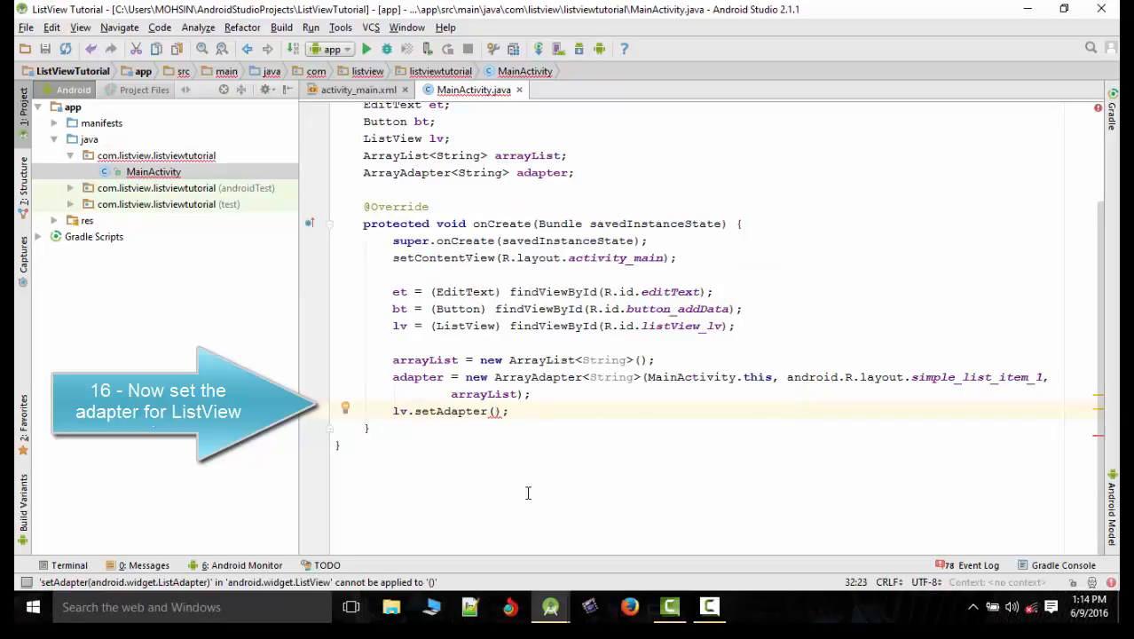
text(adapter)
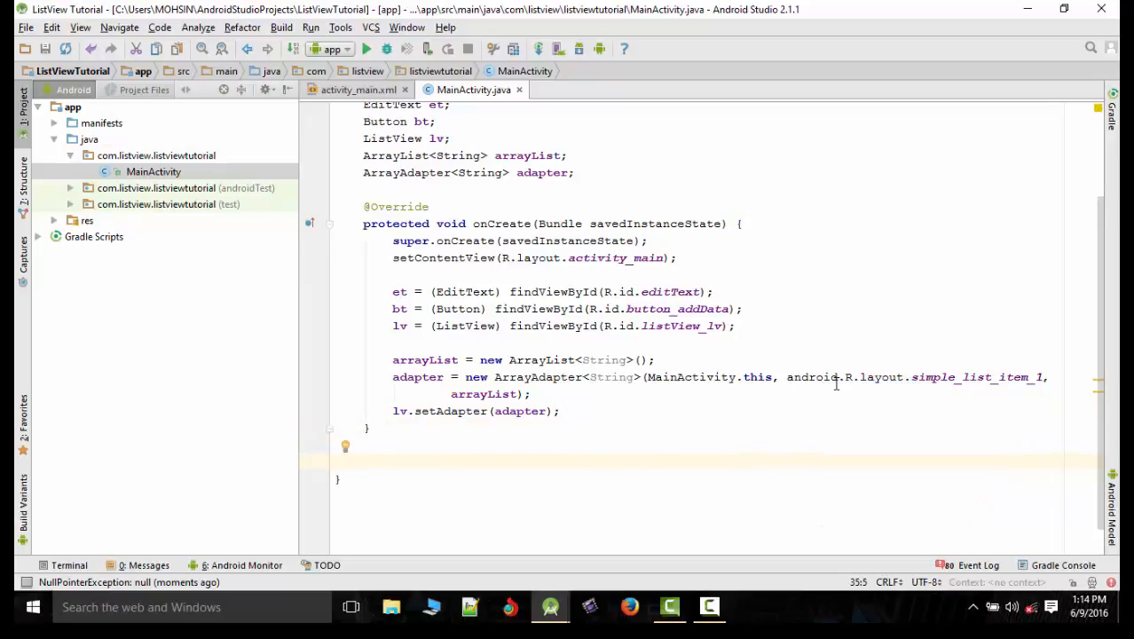
Write an onBtnClick() method calling bt.setOnClickListener with an empty onClick(View v)
text(public void)
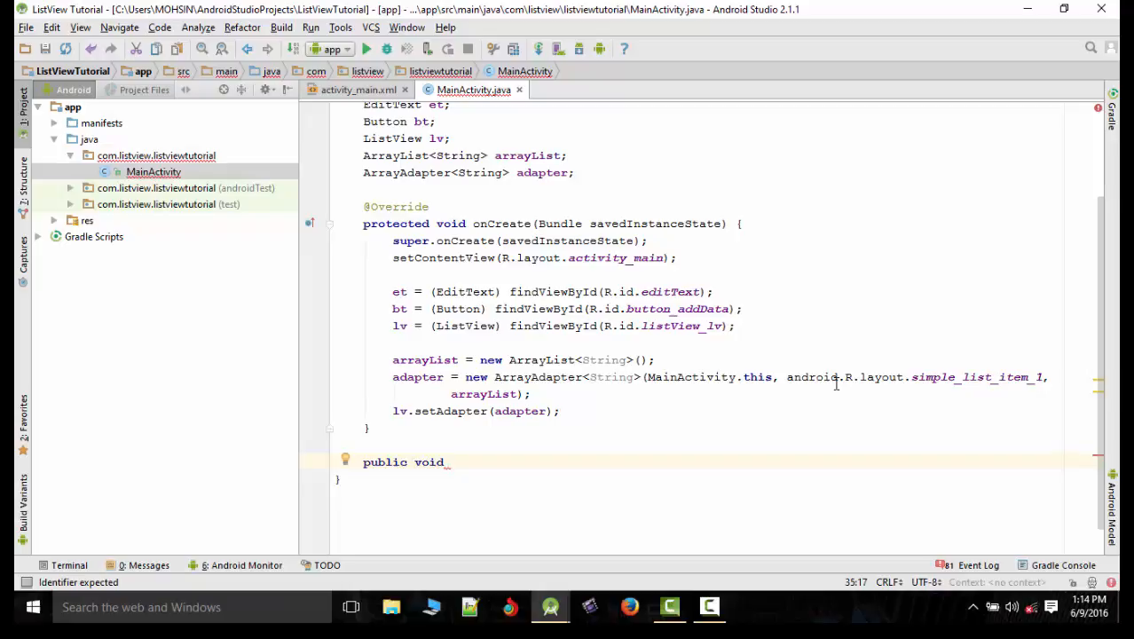
text(onClick)
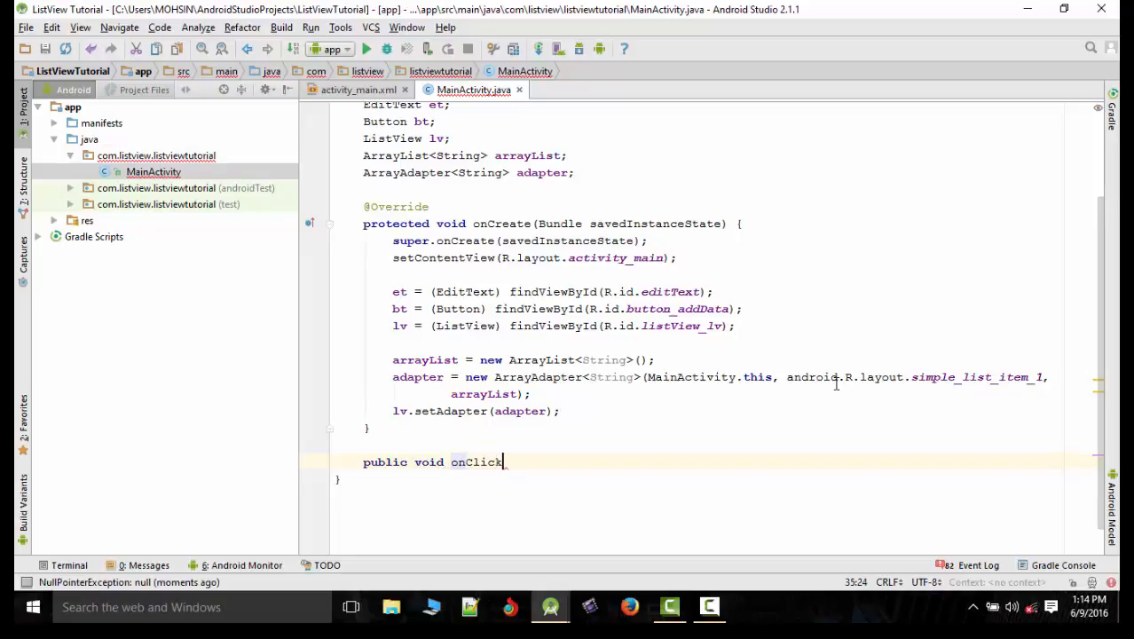
text(()
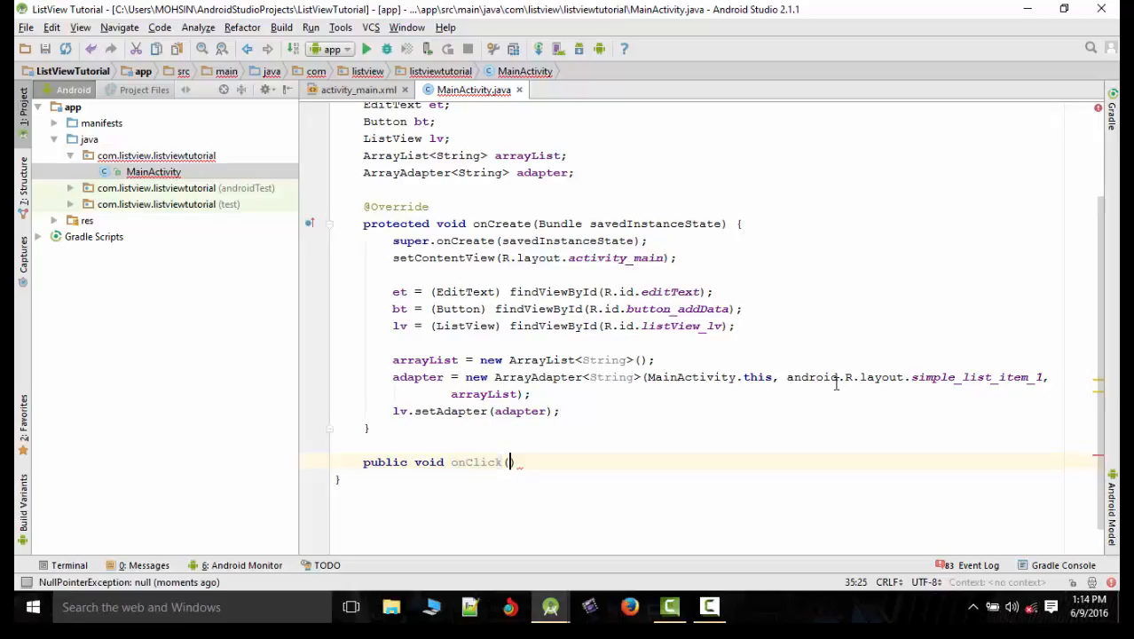
text(){)
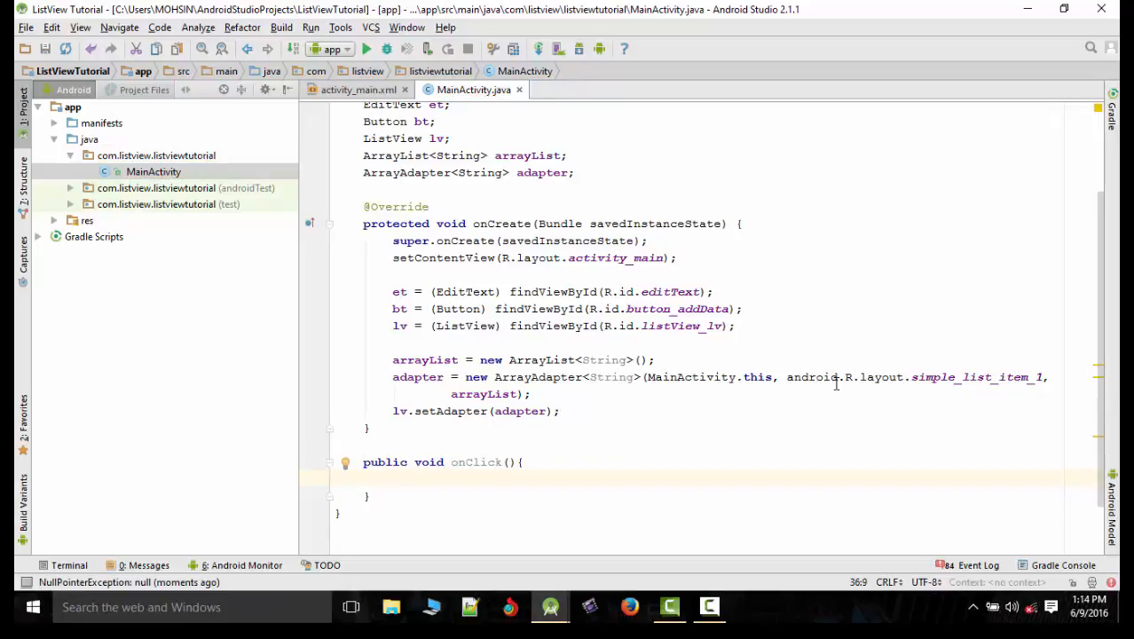
click(403, 461)
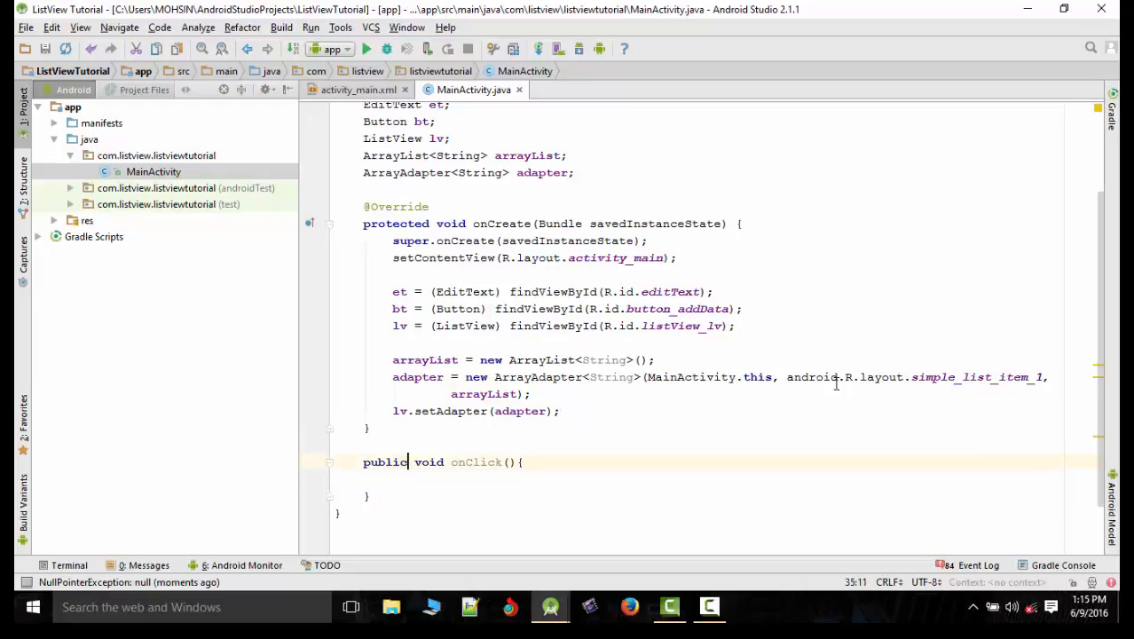
double_click(475, 461)
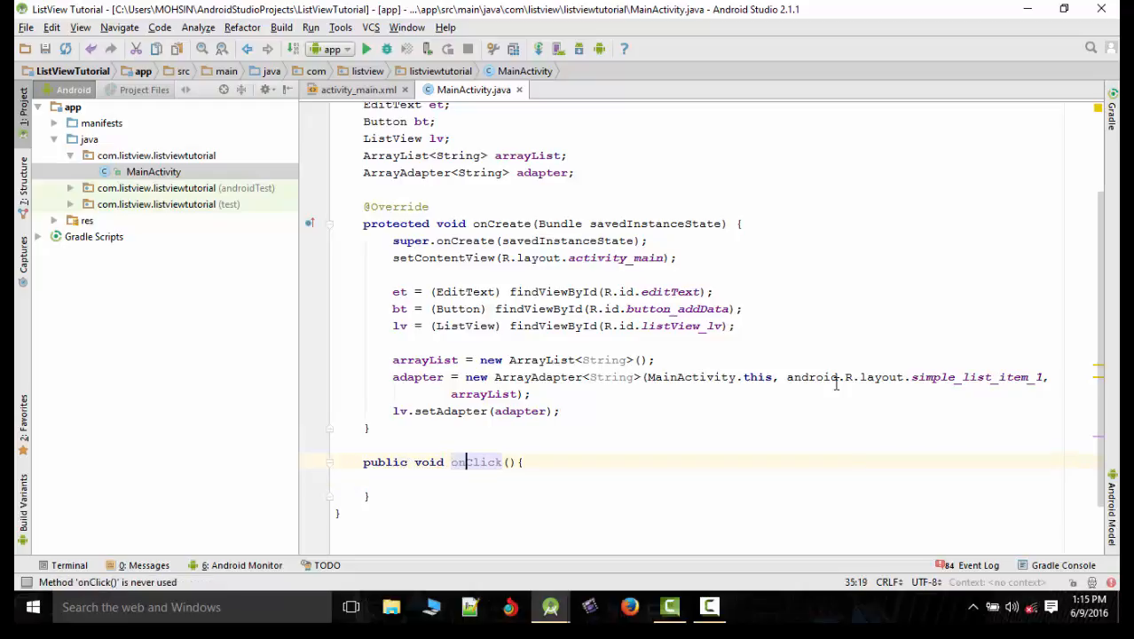
text(onBtnClick)
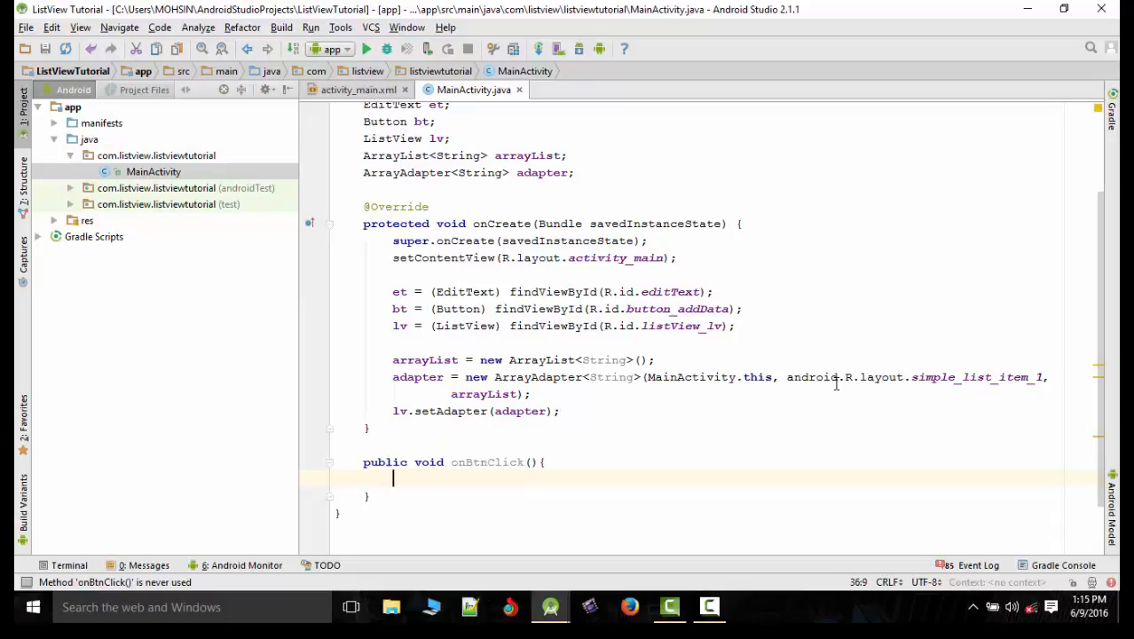
text(t)
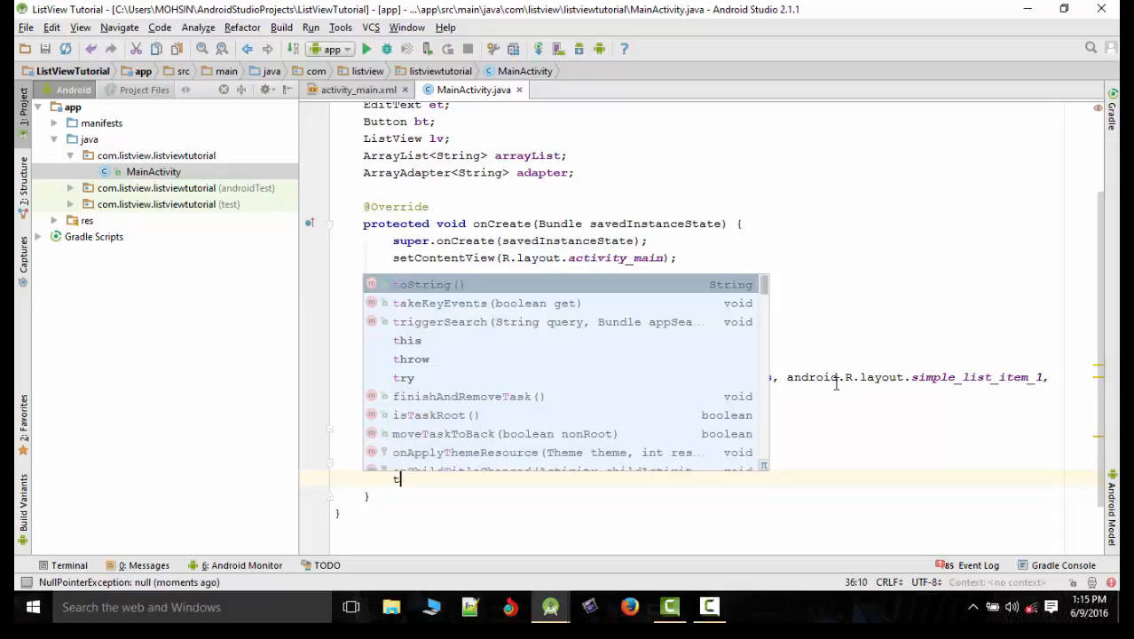
text(bt.setOnClickListener(new View.OnClickListener() {)
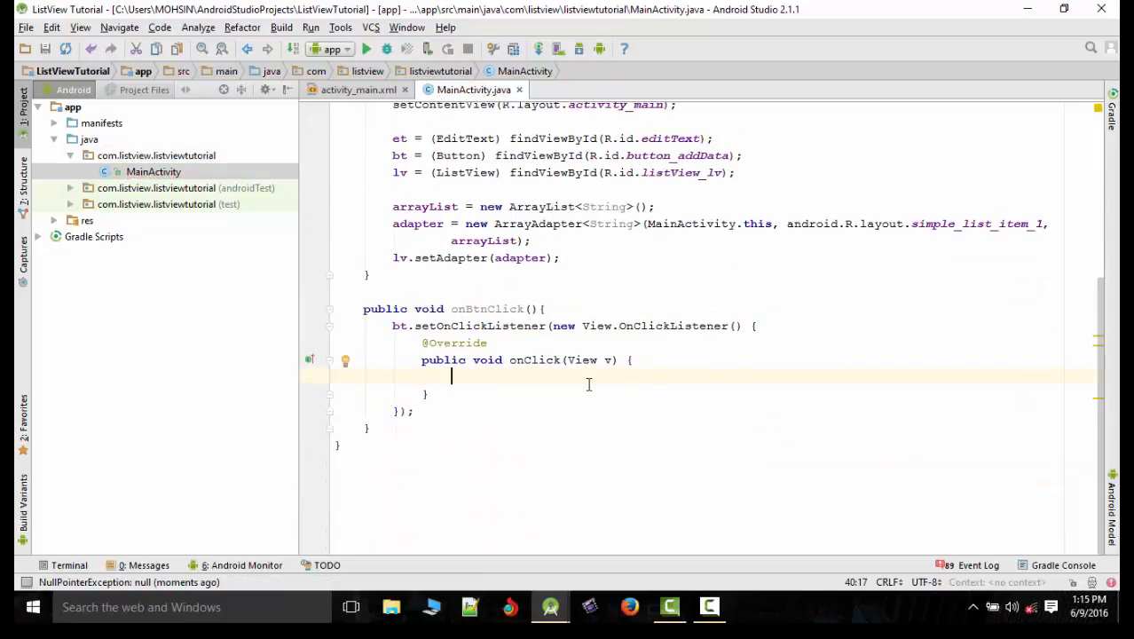
mouse_move(559, 402)
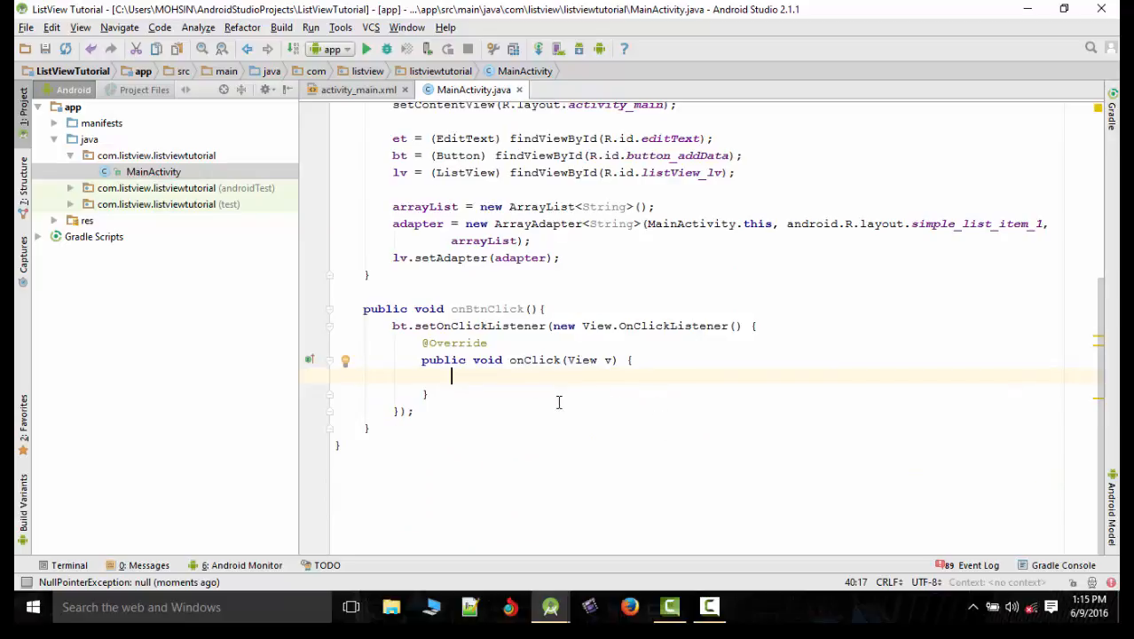
mouse_move(789, 439)
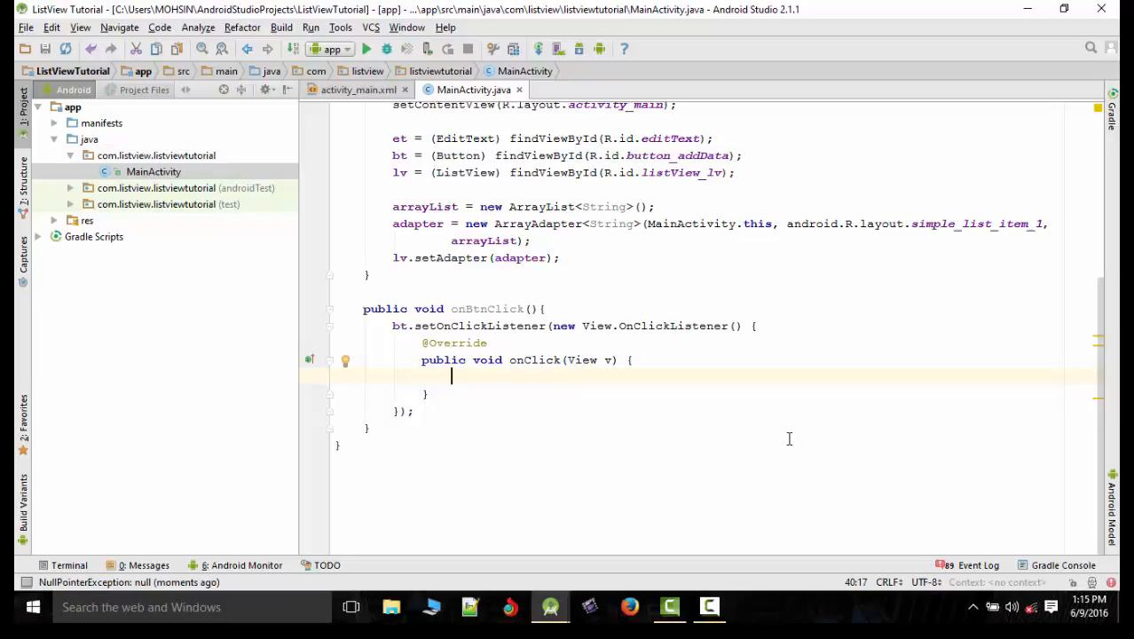
In onClick, store et.getText().toString() in result, arrayList.add(result), adapter.notifyDataSetChanged()
text(et)
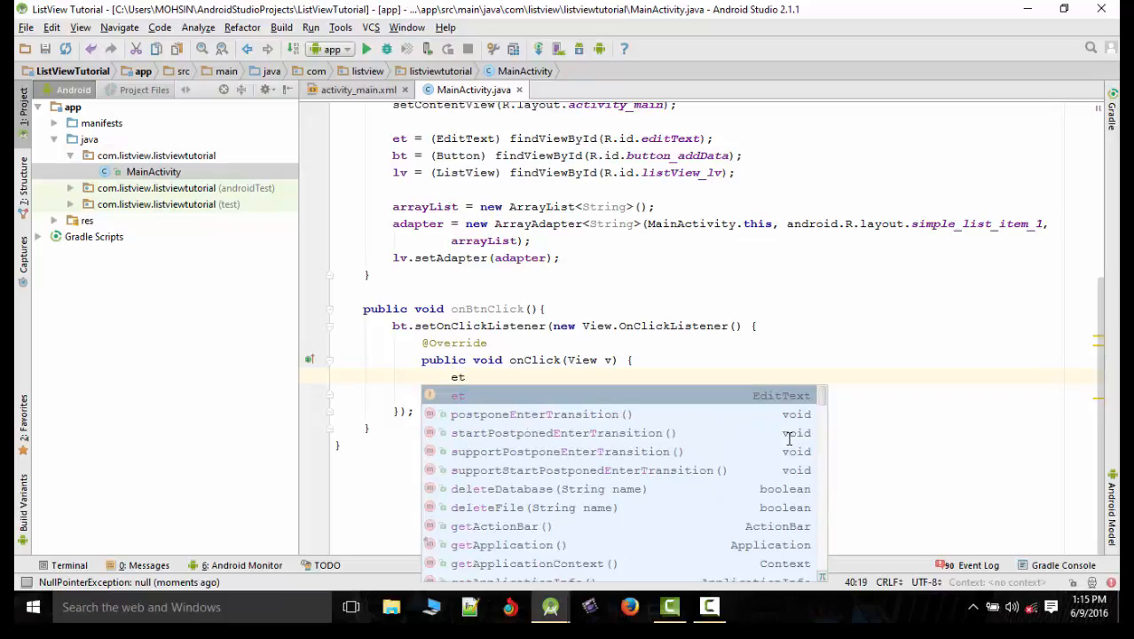
text(.getText())
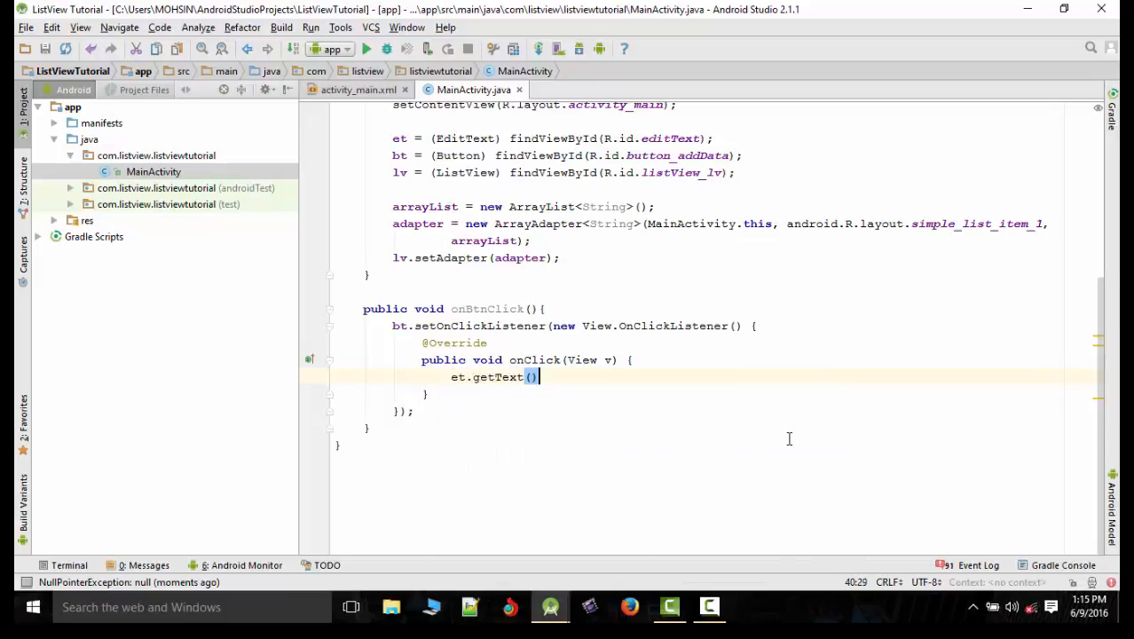
text(.toString();)
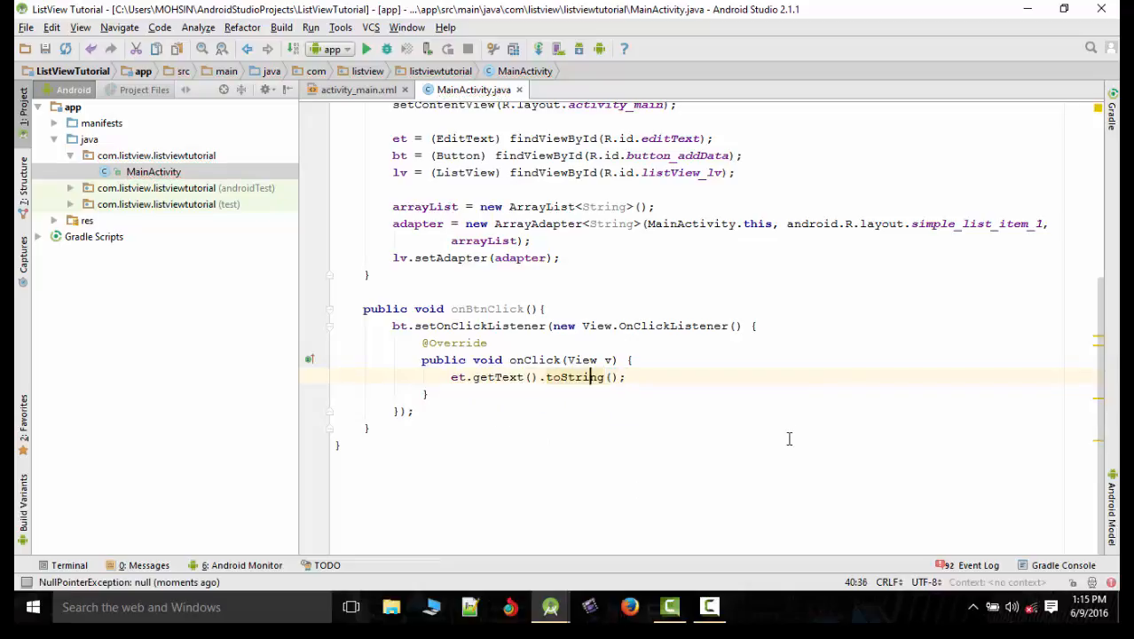
text(String result =)
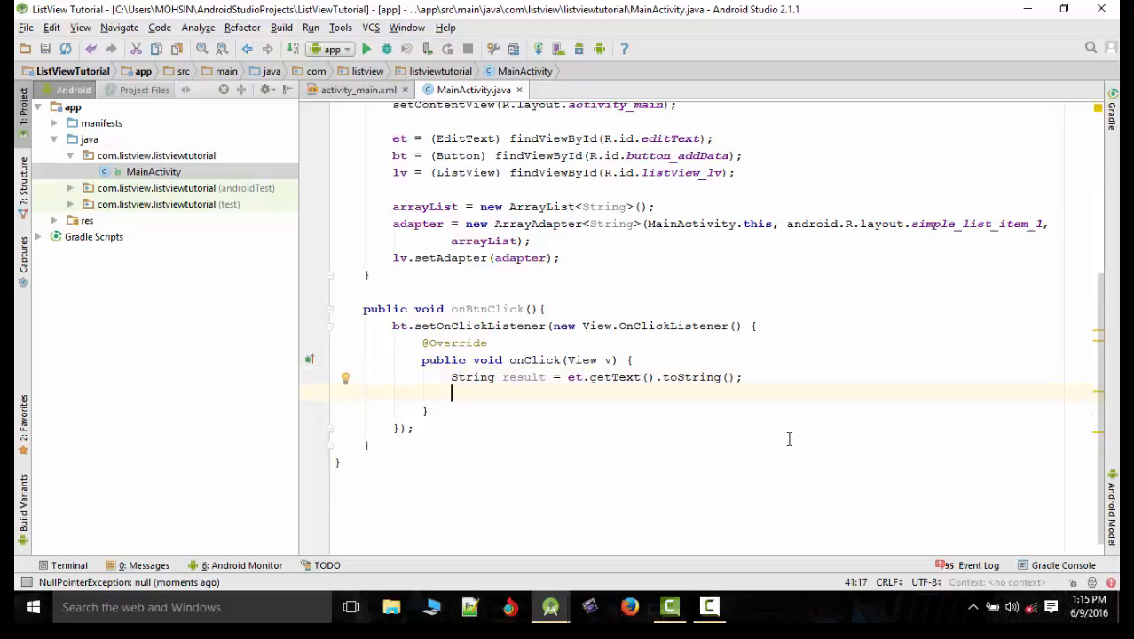
text(a)
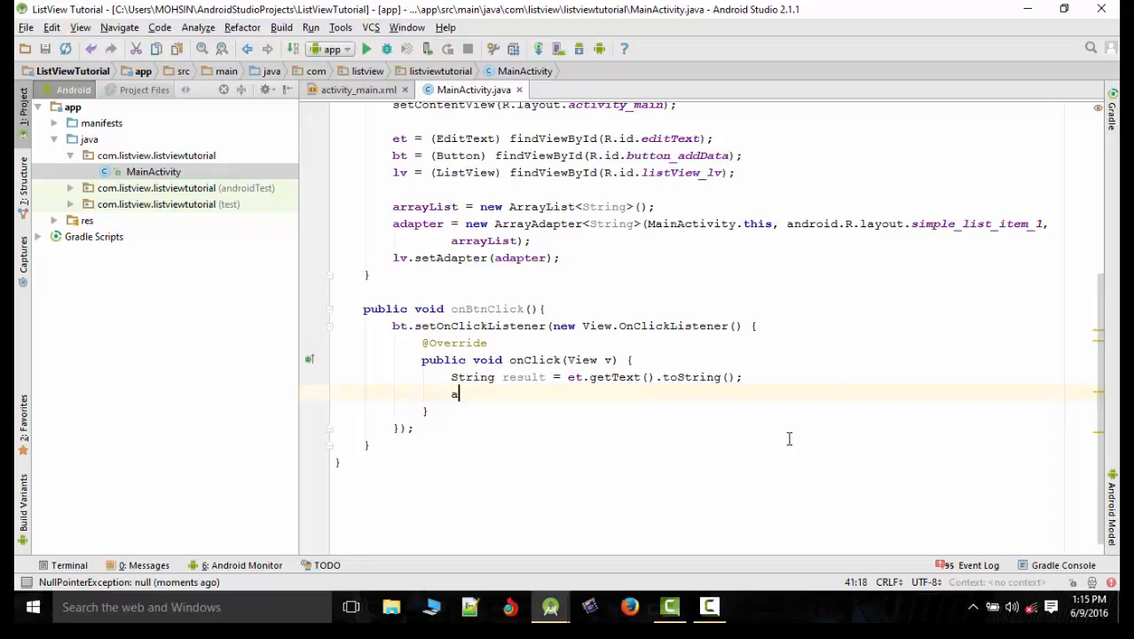
text(rrayList.add();)
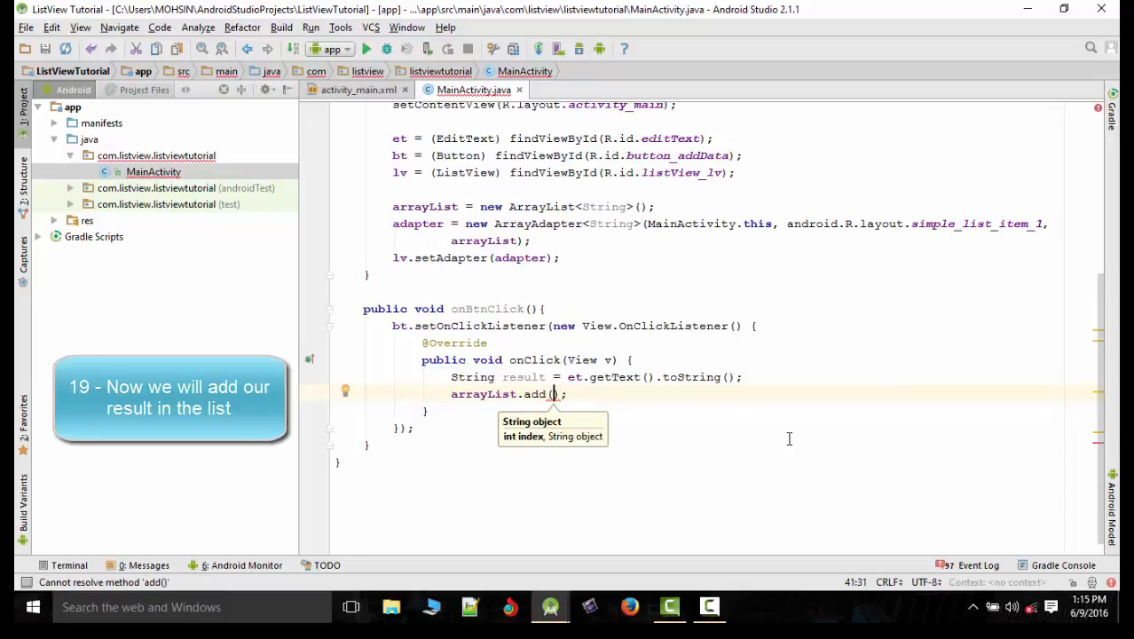
text(res)
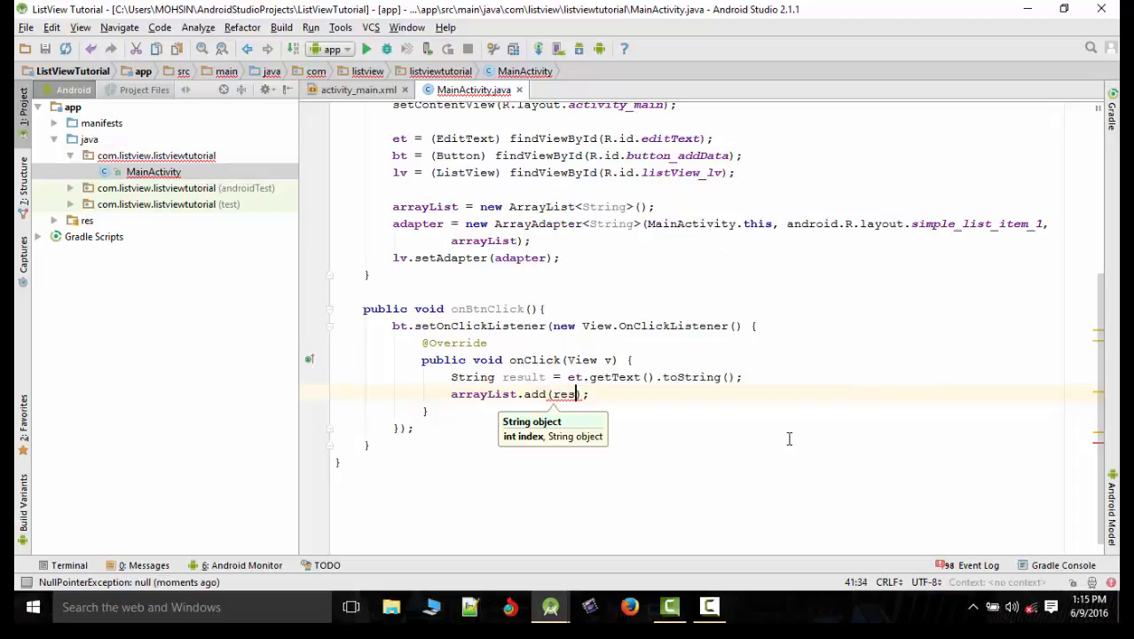
text(ult)
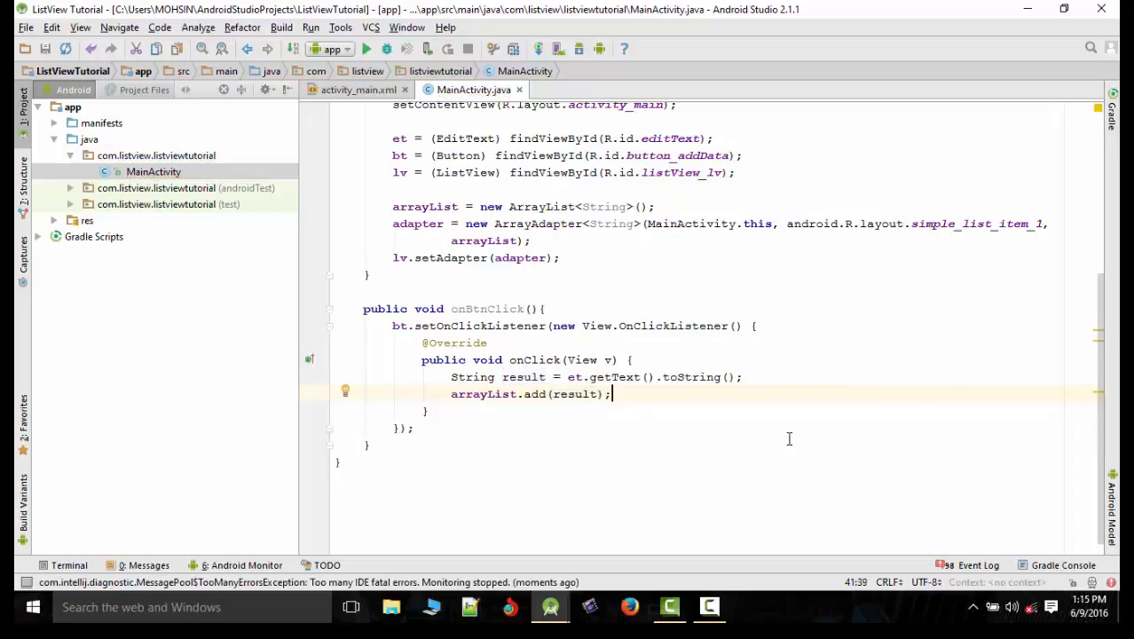
text(adapter.notifyDataSetChanged();)
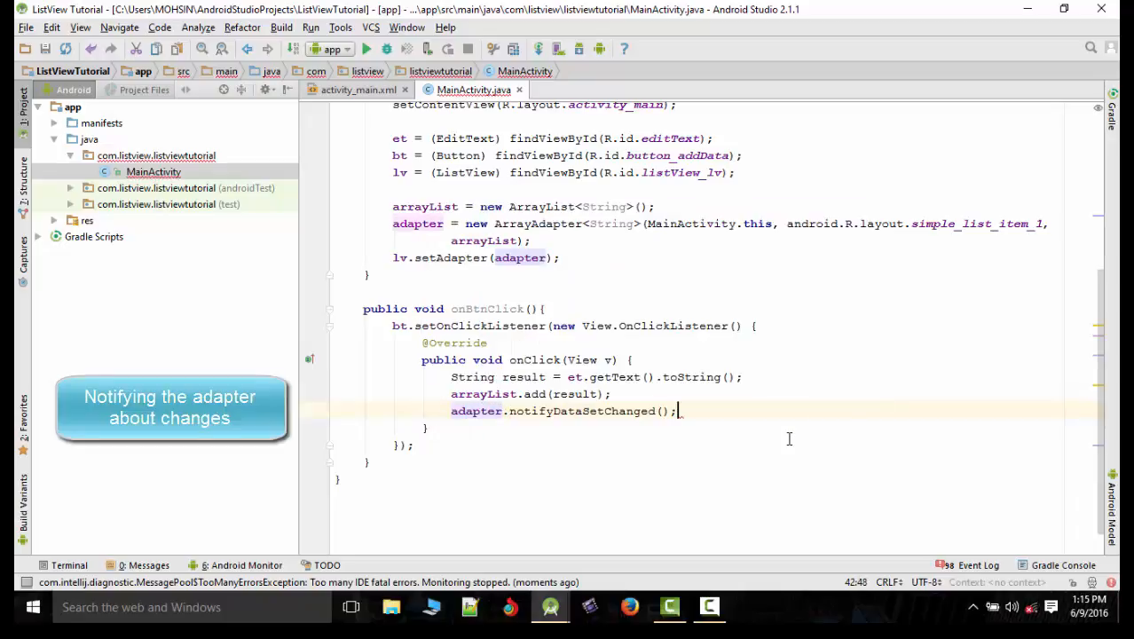
scroll(up, 3)
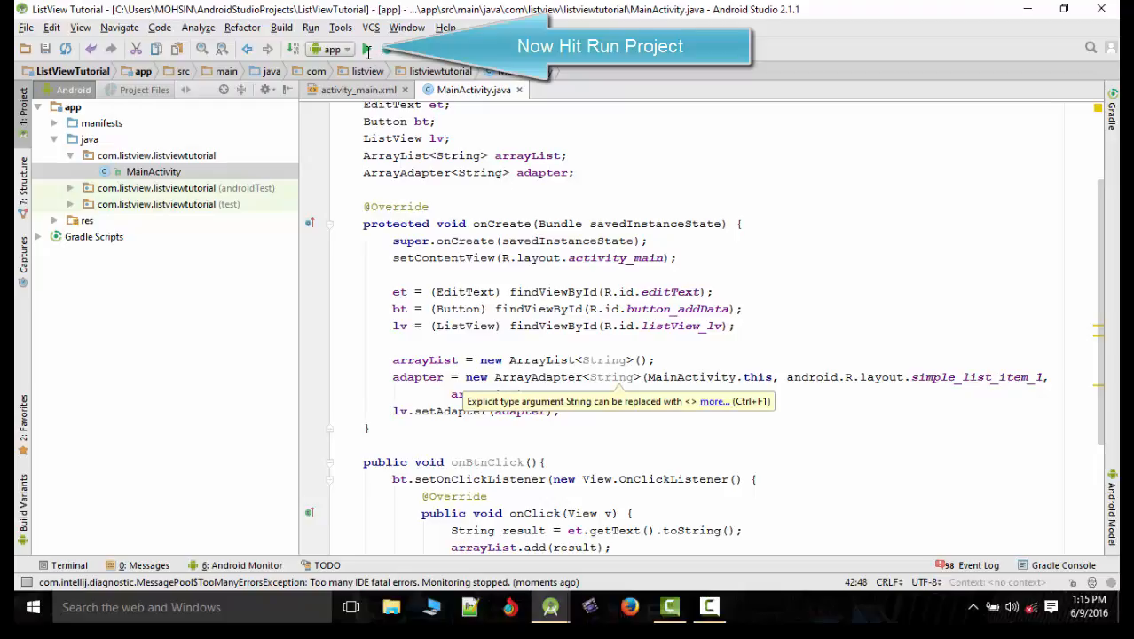
Run the app on the My App Tester emulator
click(367, 49)
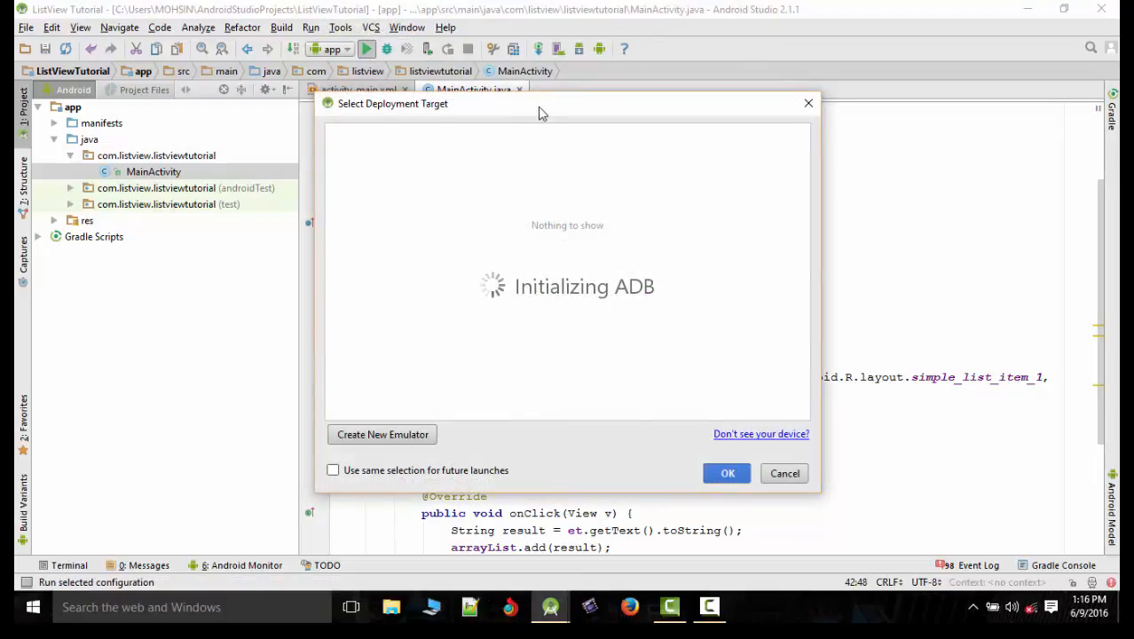
mouse_move(503, 116)
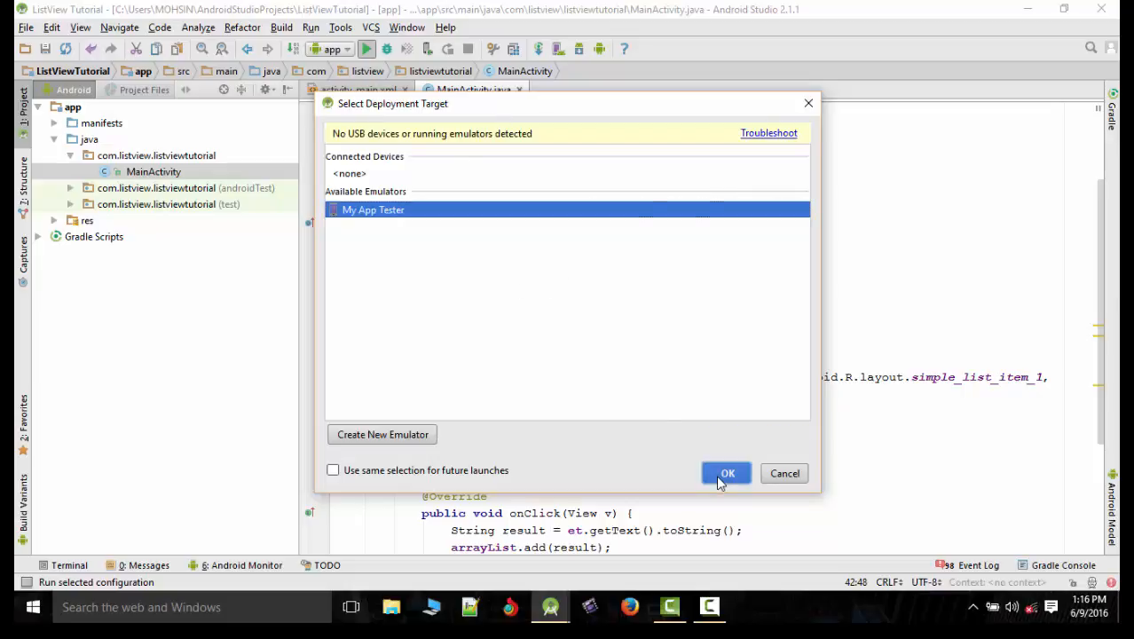
click(727, 473)
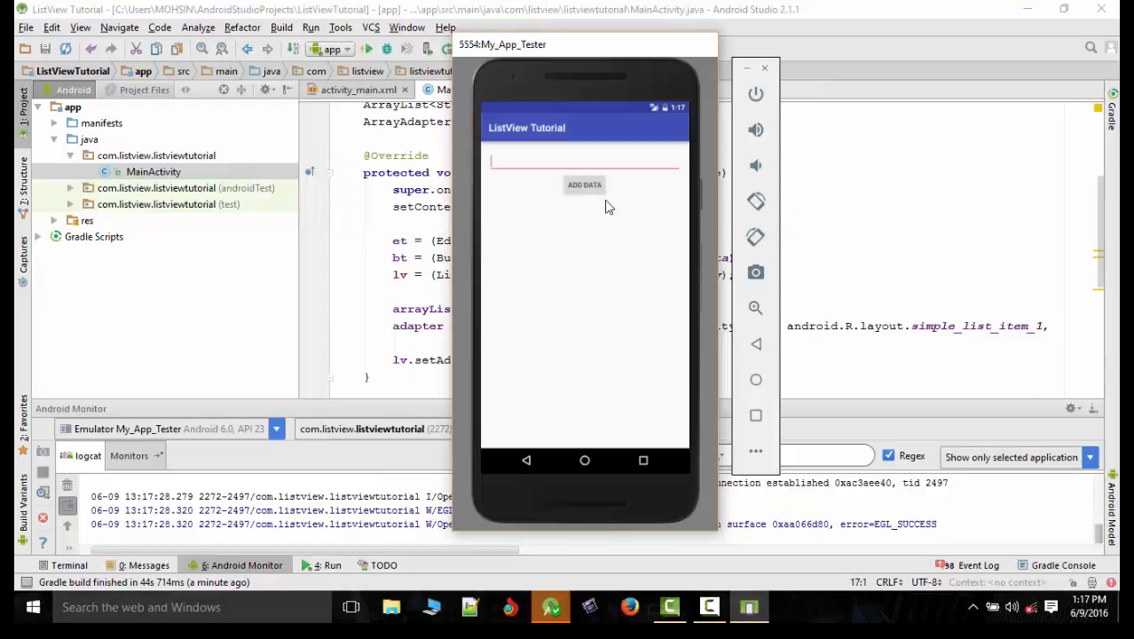
Enter 'android' in the app's text field and tap Add Data; the list stays empty
click(584, 159)
text(android)
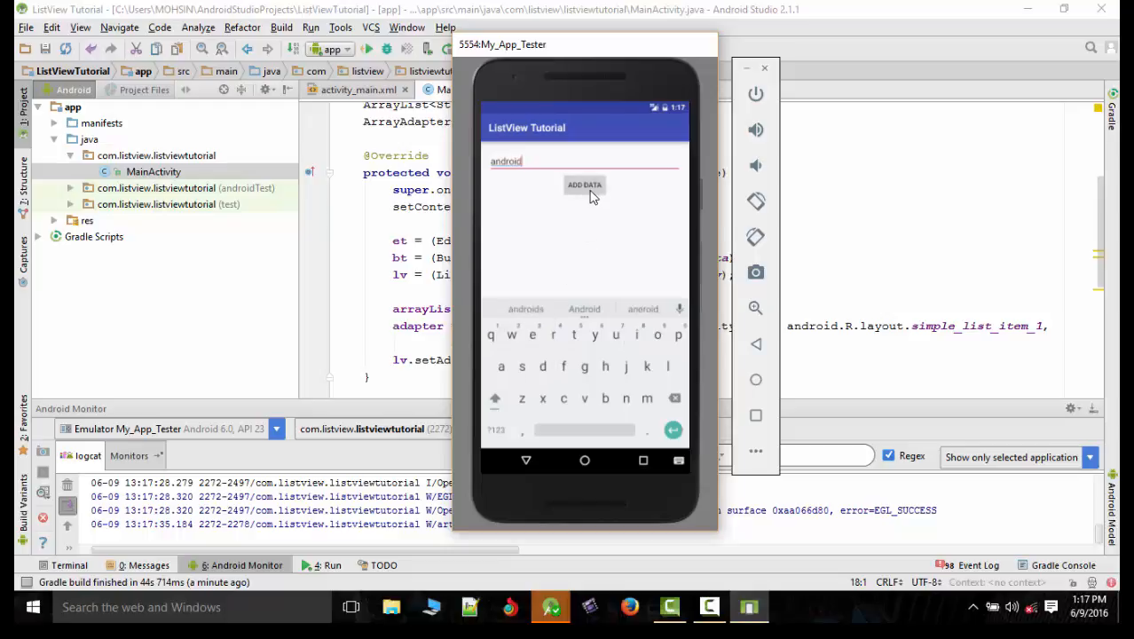
click(525, 460)
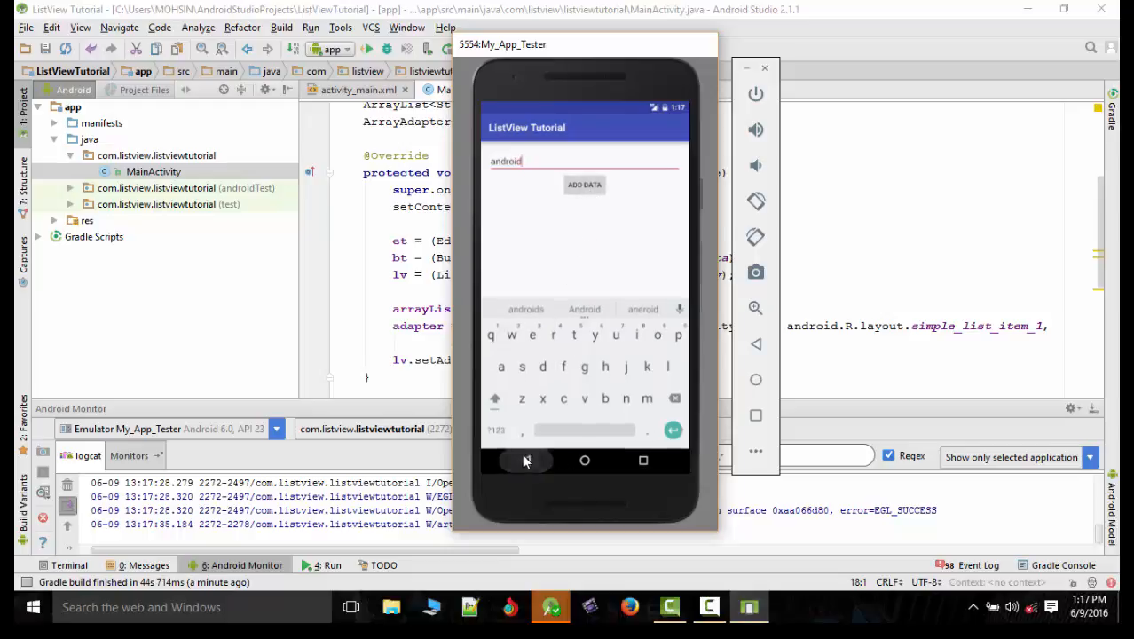
click(526, 460)
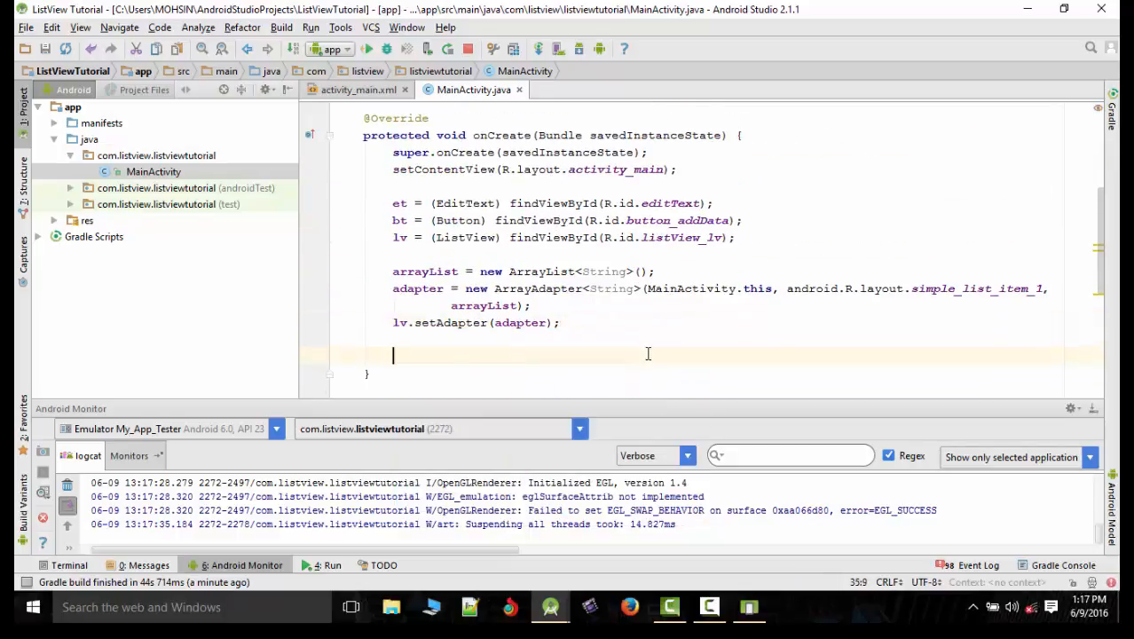
Add an onBtnClick(); call on the blank line at the end of onCreate
text(onBtnClick();)
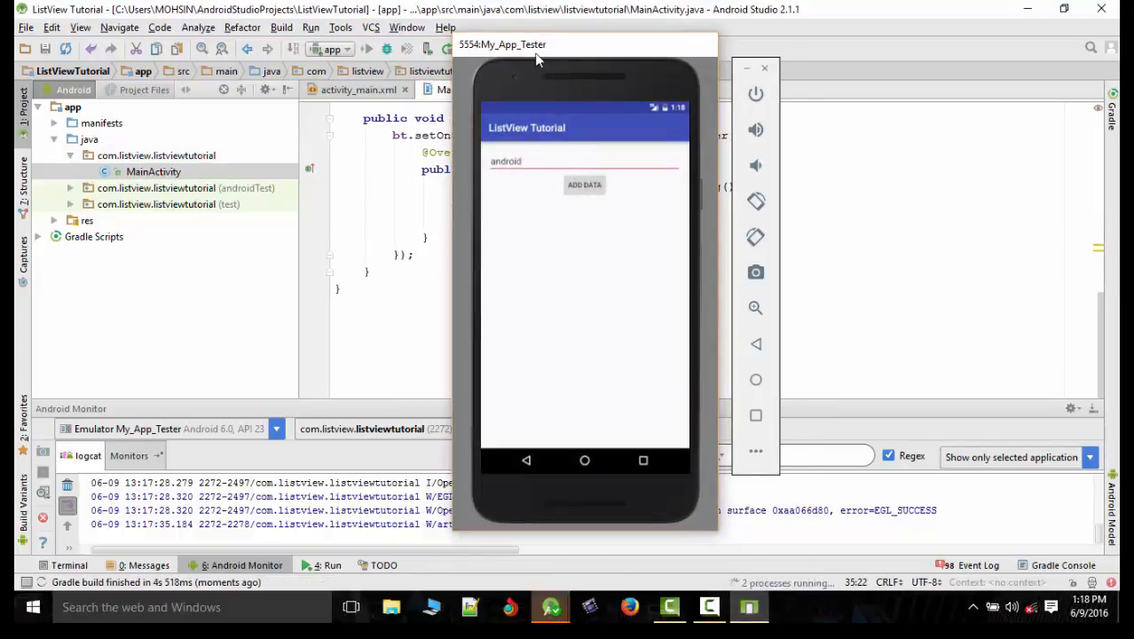
Add 'android', 'iphone' and 'samsung' to the list through Add Data, then hide the keyboard
click(583, 161)
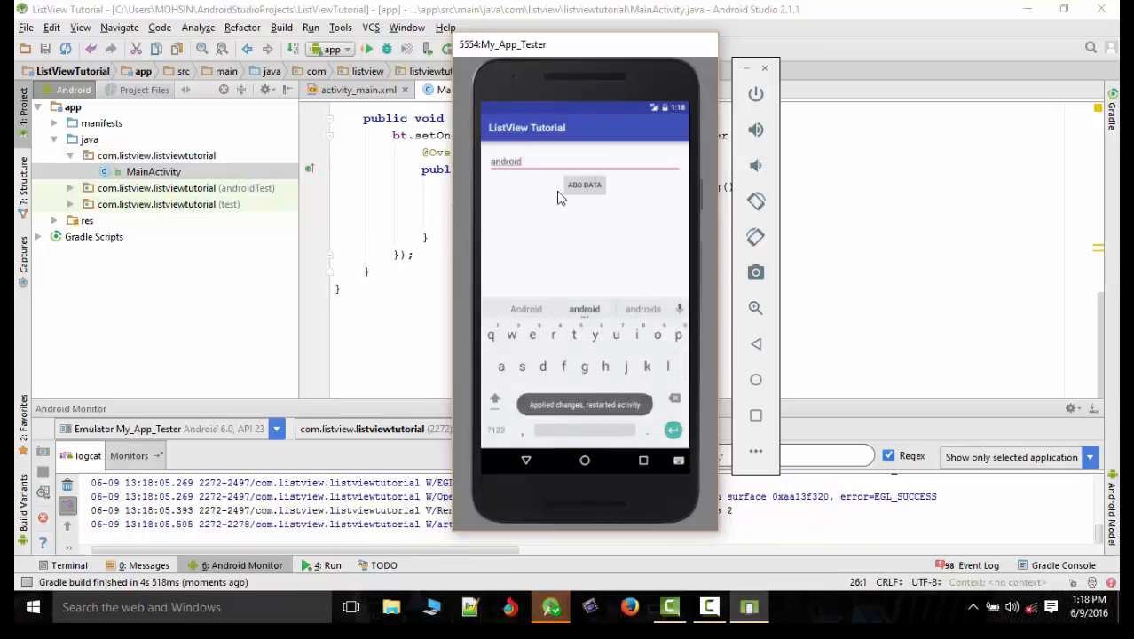
click(584, 184)
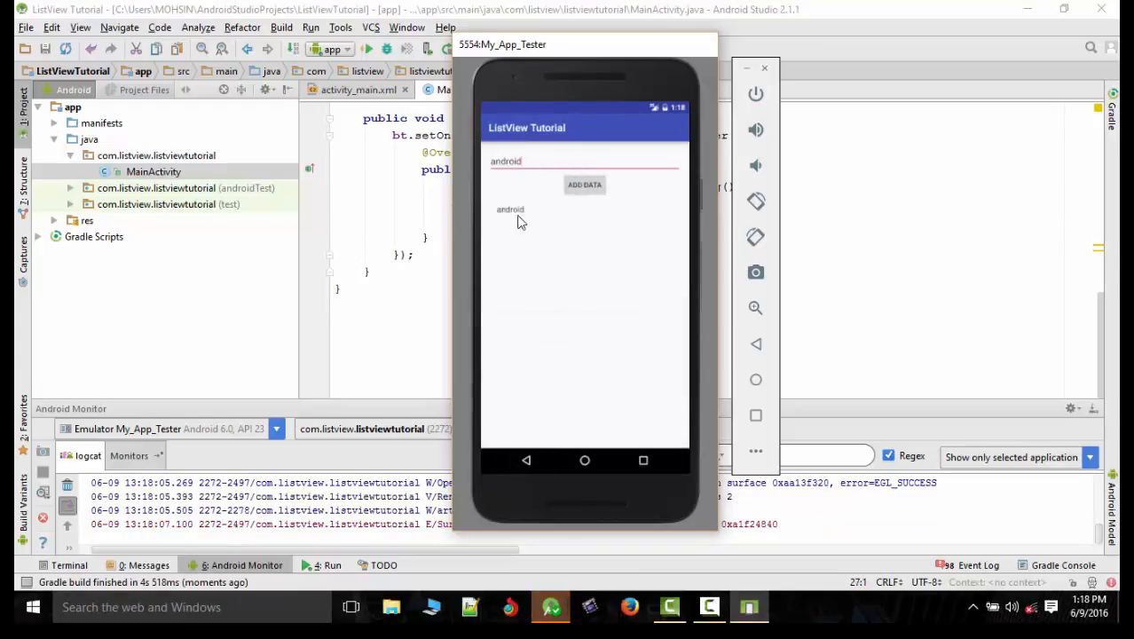
click(522, 174)
text(iphone)
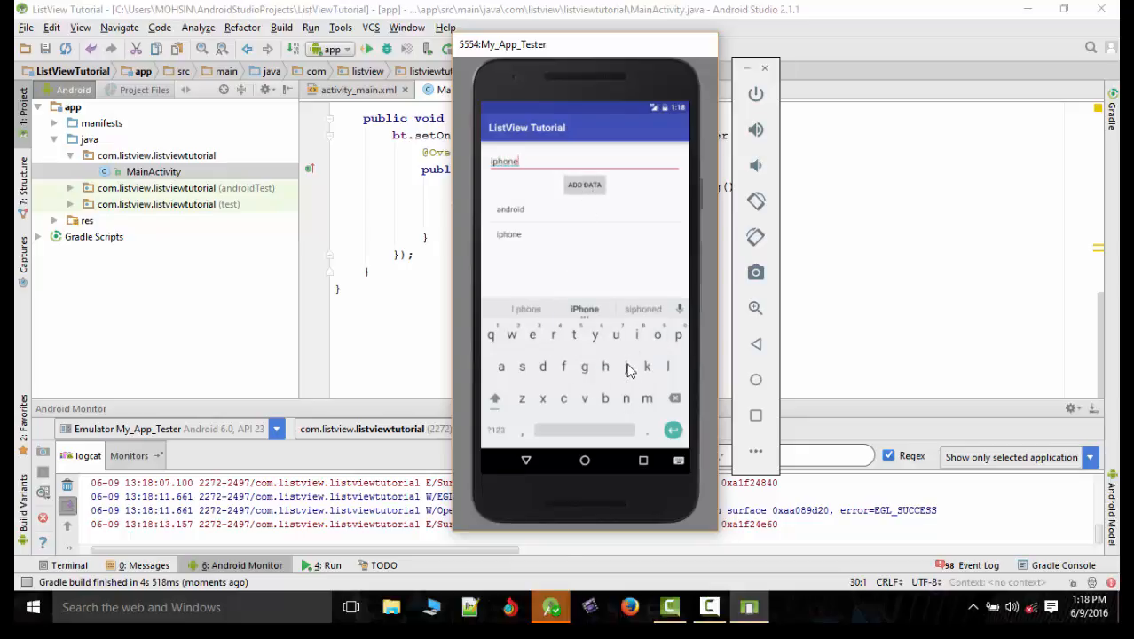
click(674, 397)
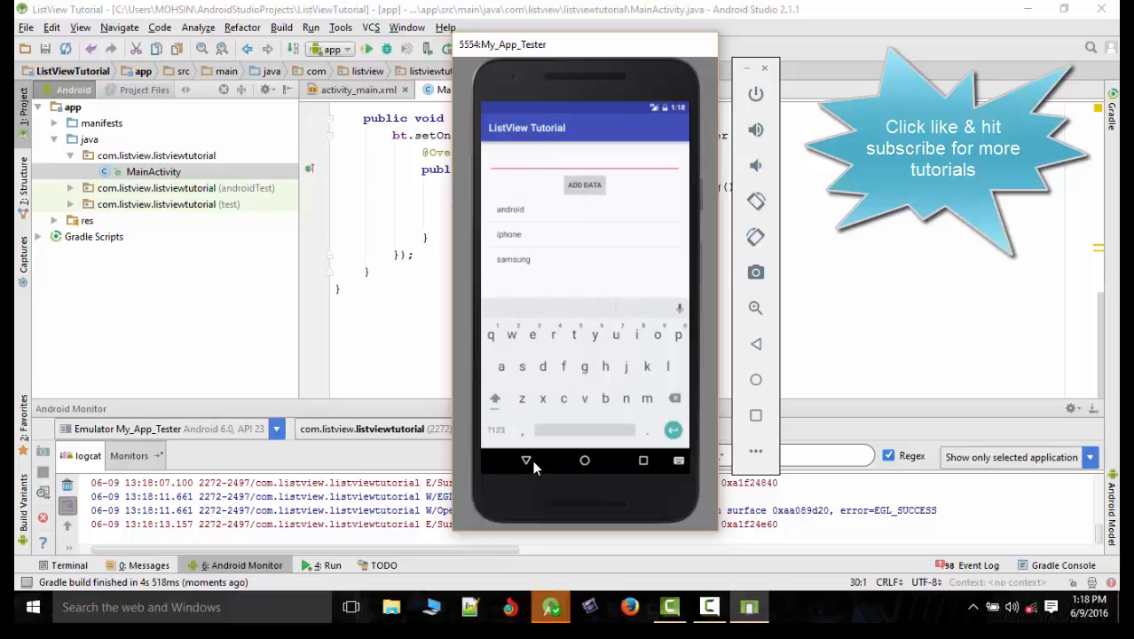
click(526, 461)
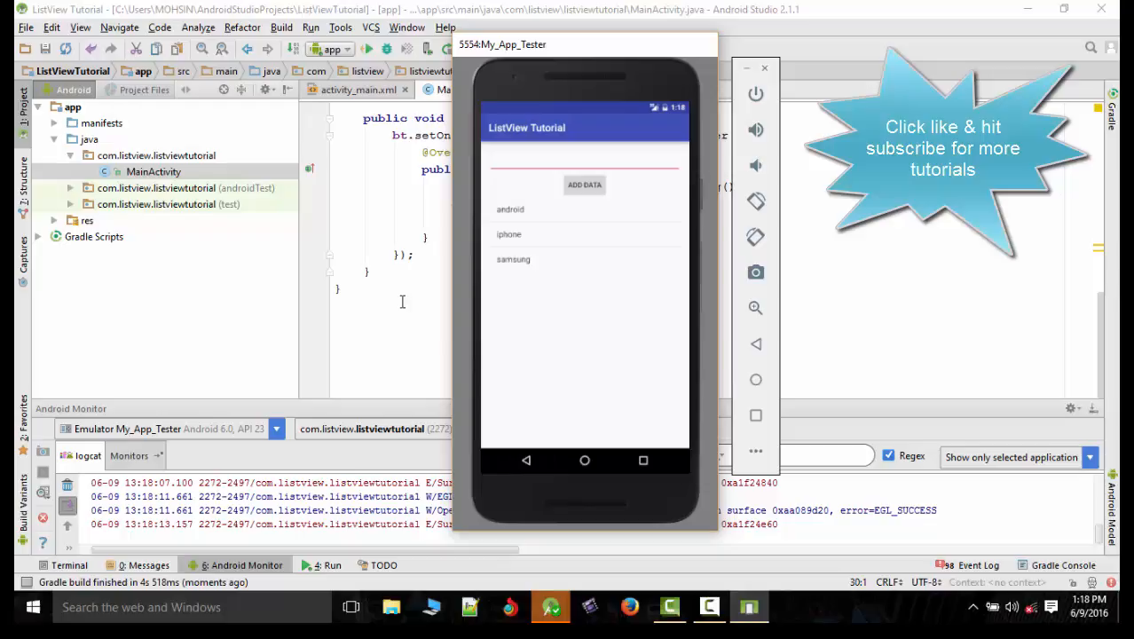